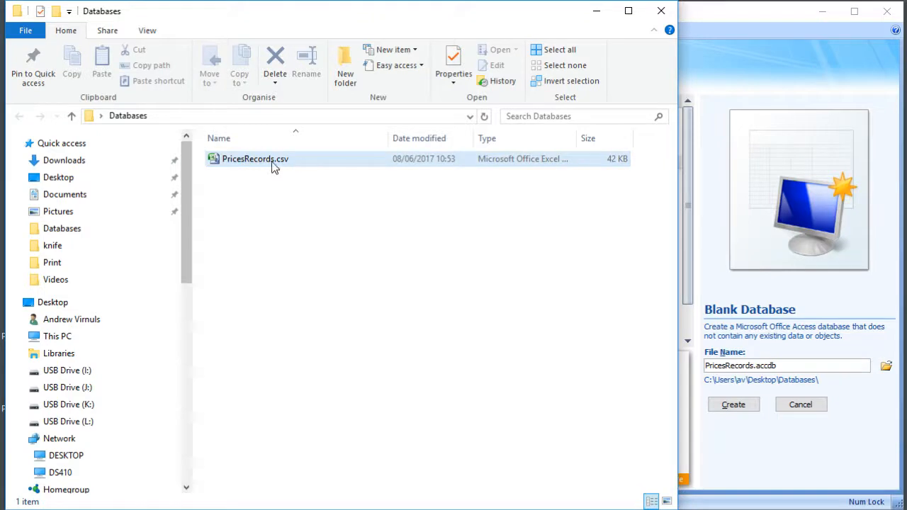
mouse_move(277, 173)
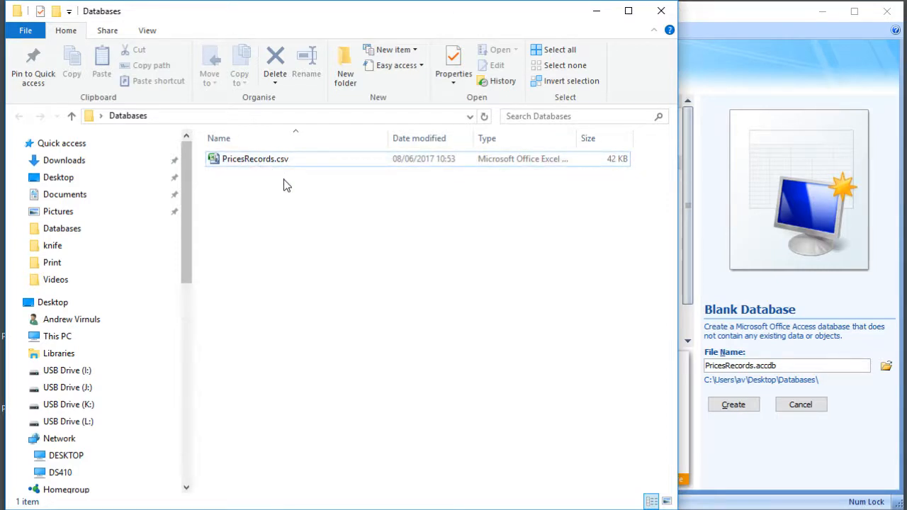
mouse_move(284, 177)
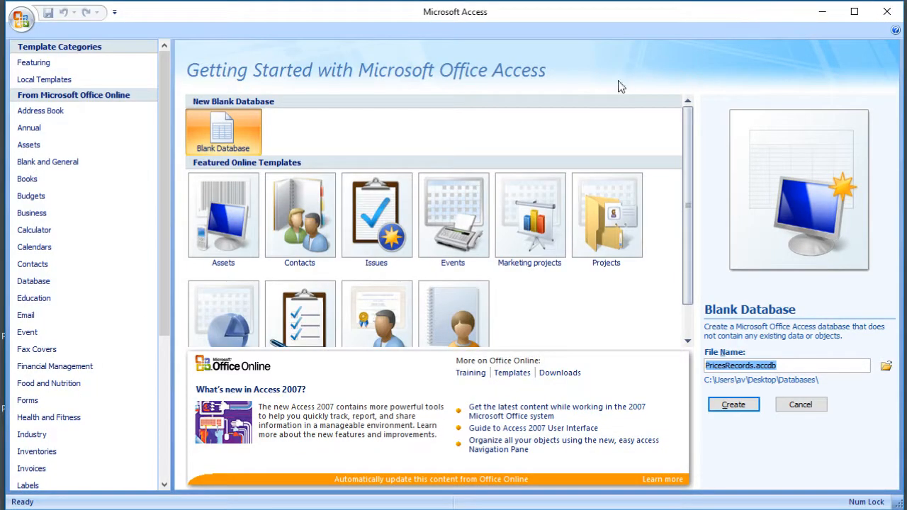
mouse_move(519, 117)
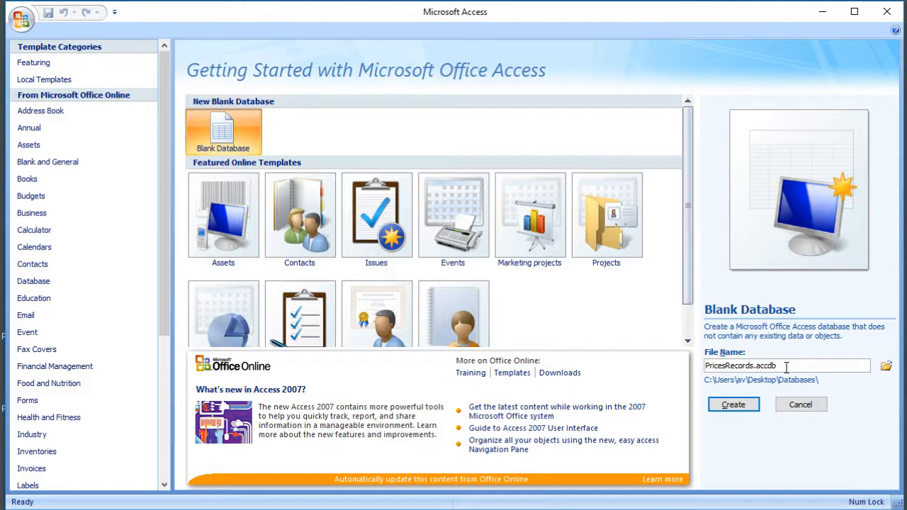
mouse_move(789, 396)
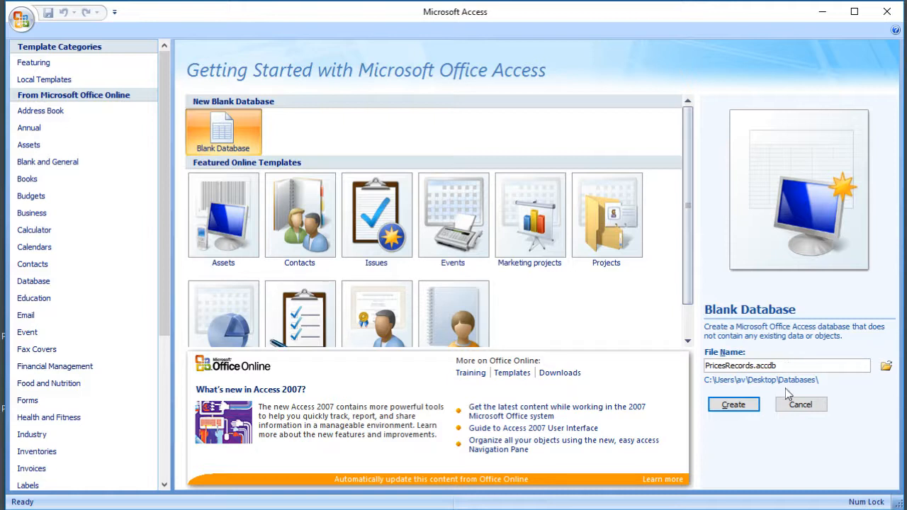
mouse_move(734, 404)
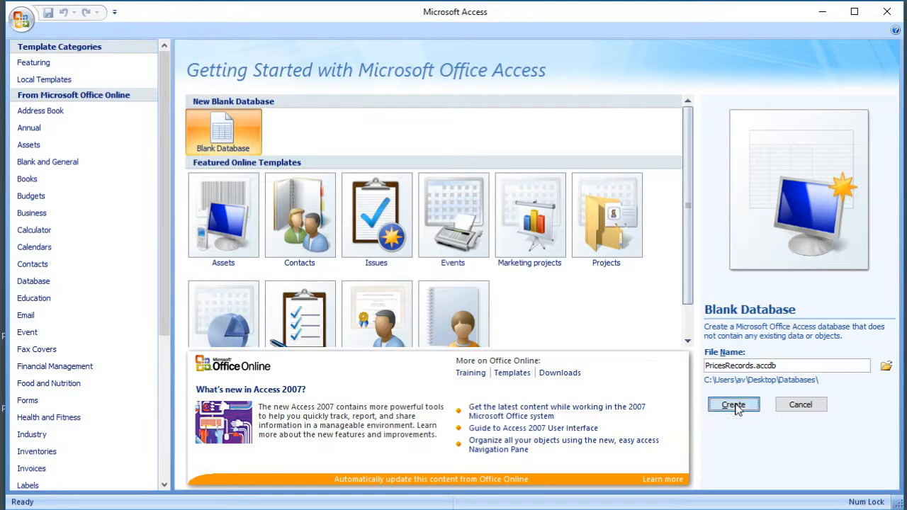
- Create the blank PricesRecords database and close its empty default Table1 unsaved
click(732, 404)
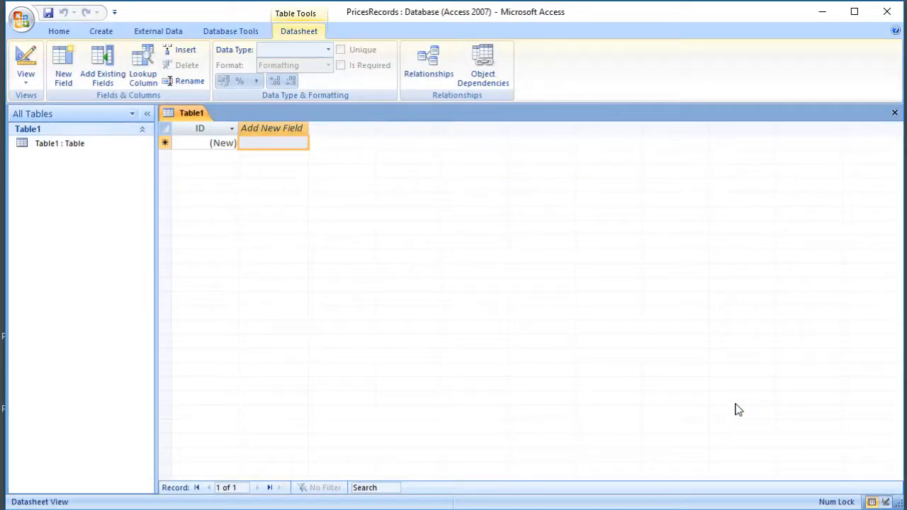
mouse_move(763, 145)
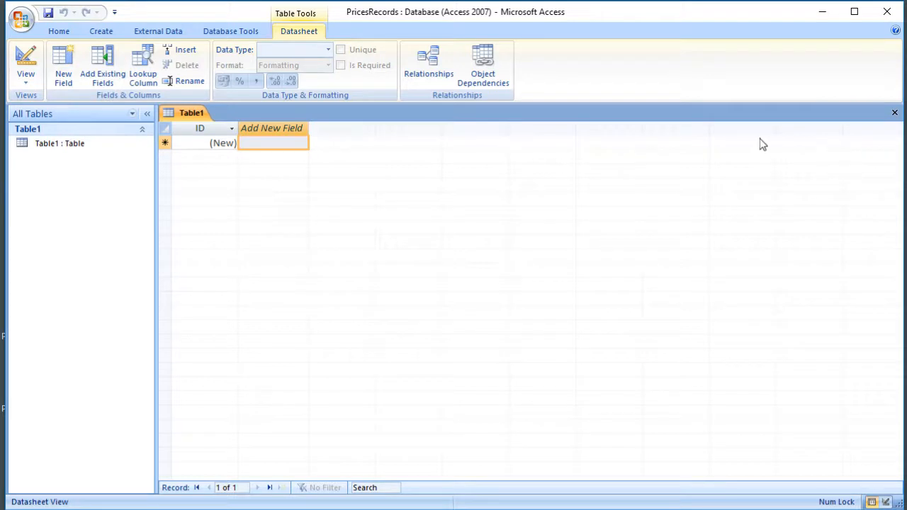
mouse_move(894, 113)
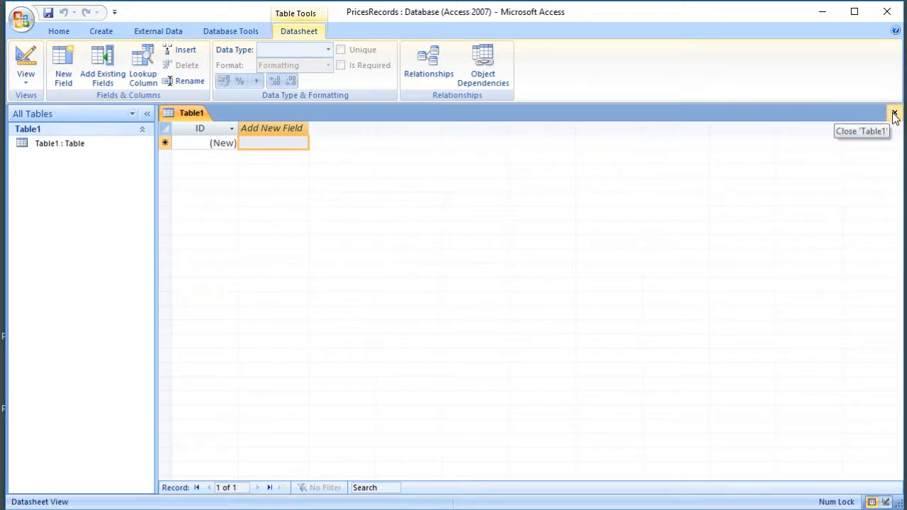
click(894, 113)
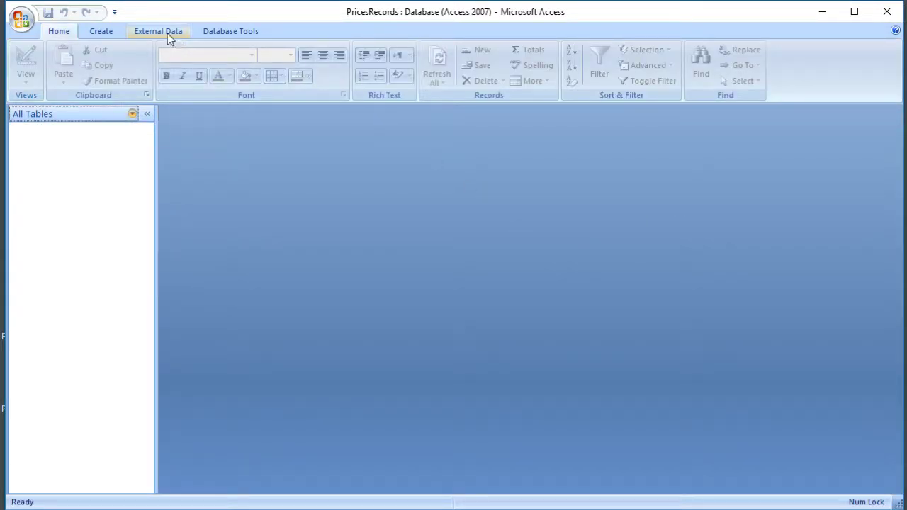
- Switch the ribbon to the External Data import and export commands
click(157, 31)
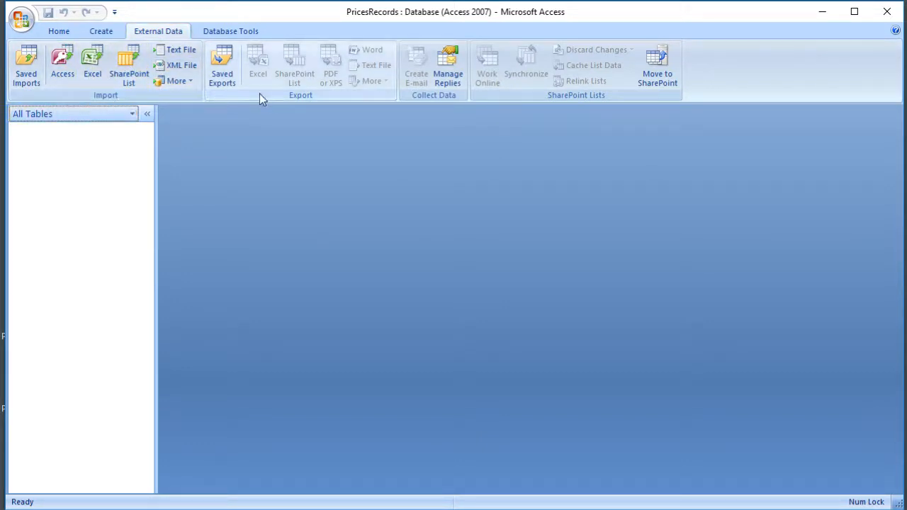
mouse_move(282, 99)
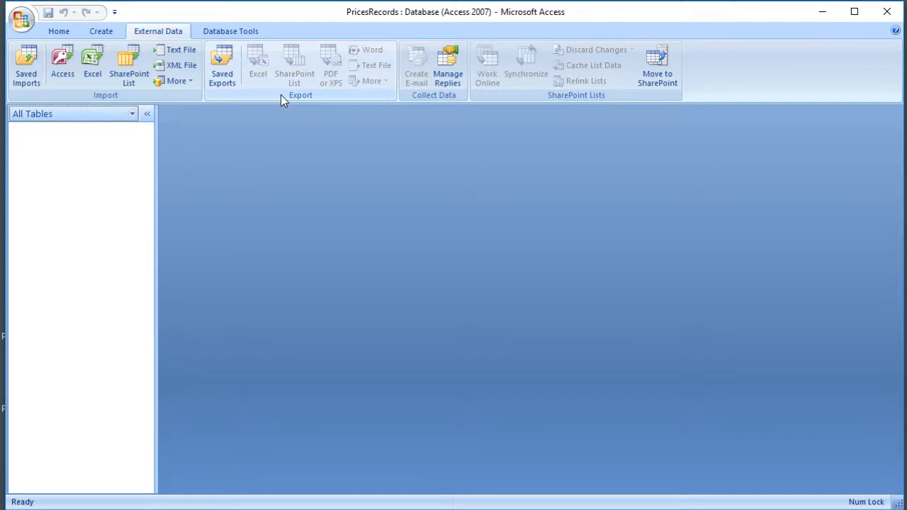
mouse_move(298, 101)
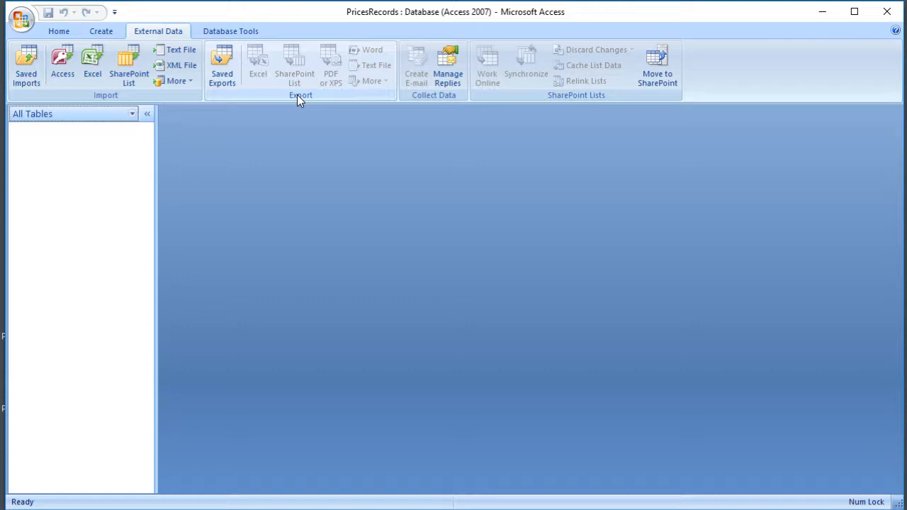
mouse_move(272, 102)
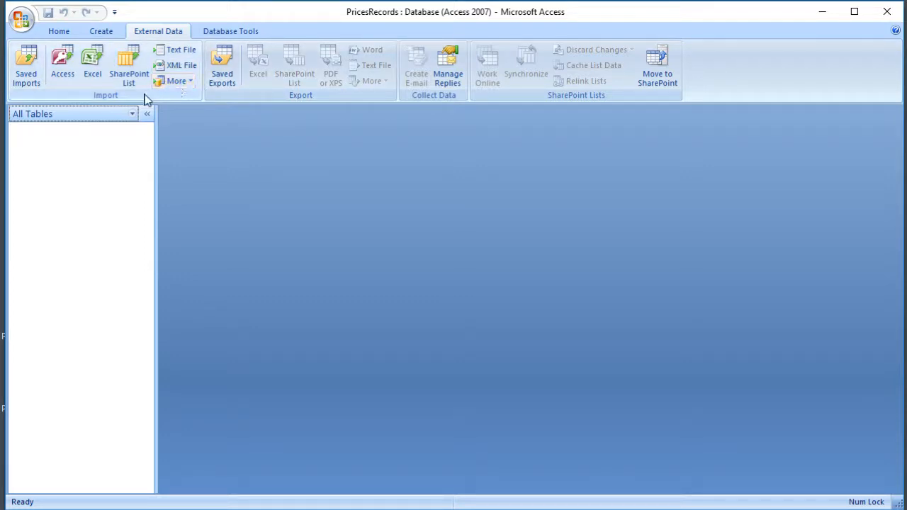
mouse_move(180, 50)
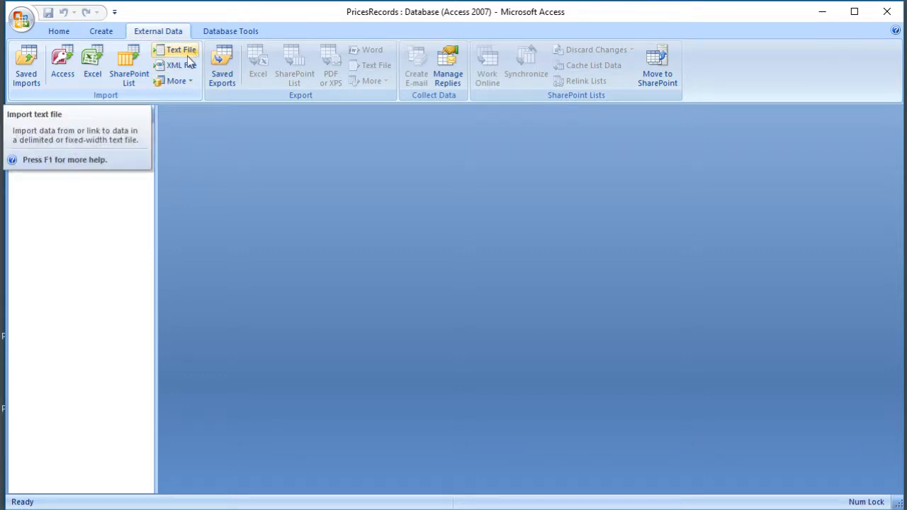
mouse_move(183, 62)
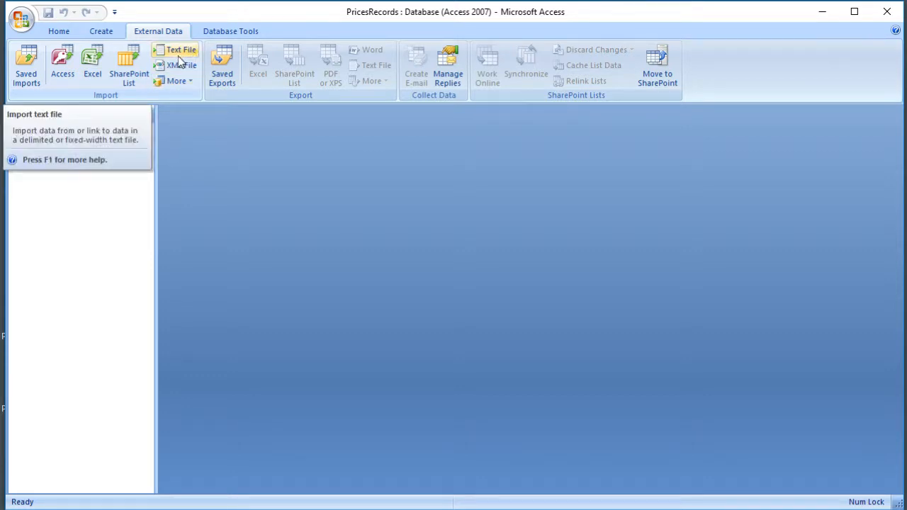
- Start a text-file import with PricesRecords.csv as the source for a new table
click(181, 50)
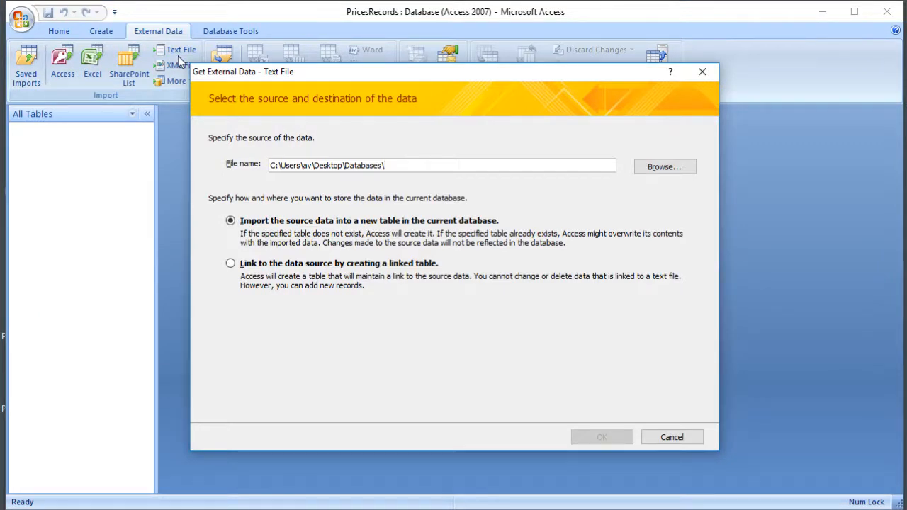
mouse_move(664, 167)
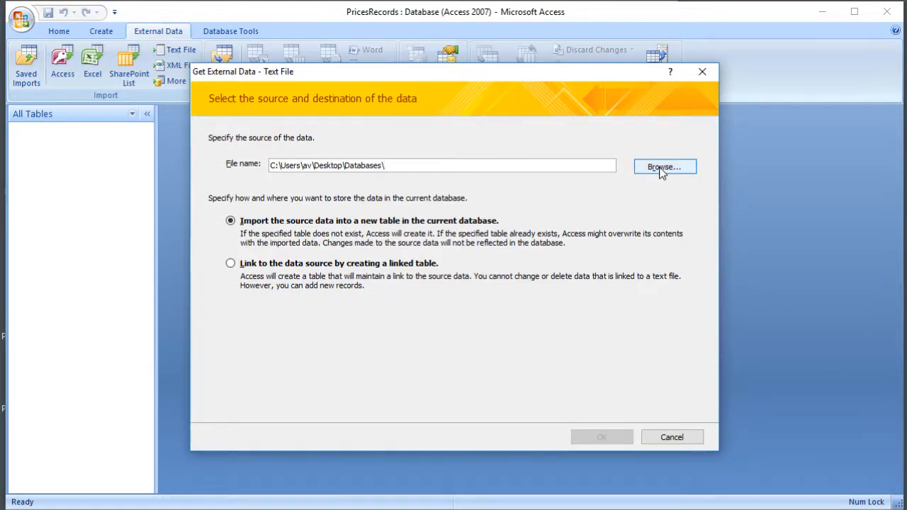
click(664, 167)
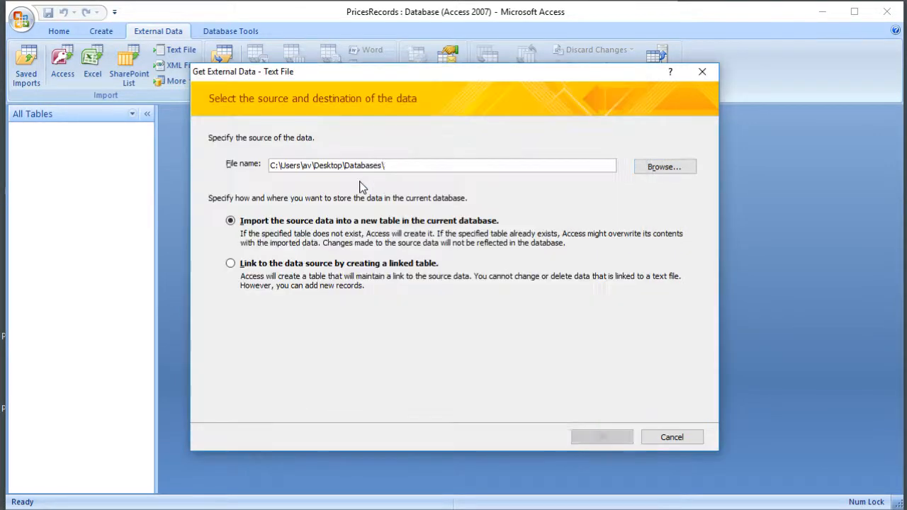
click(664, 166)
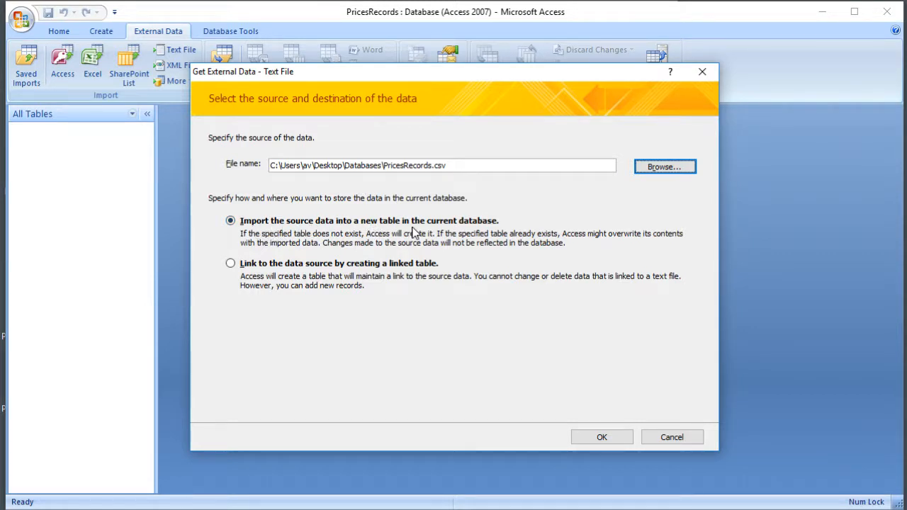
- Confirm the source to launch the Import Text Wizard, keeping Delimited selected
click(602, 437)
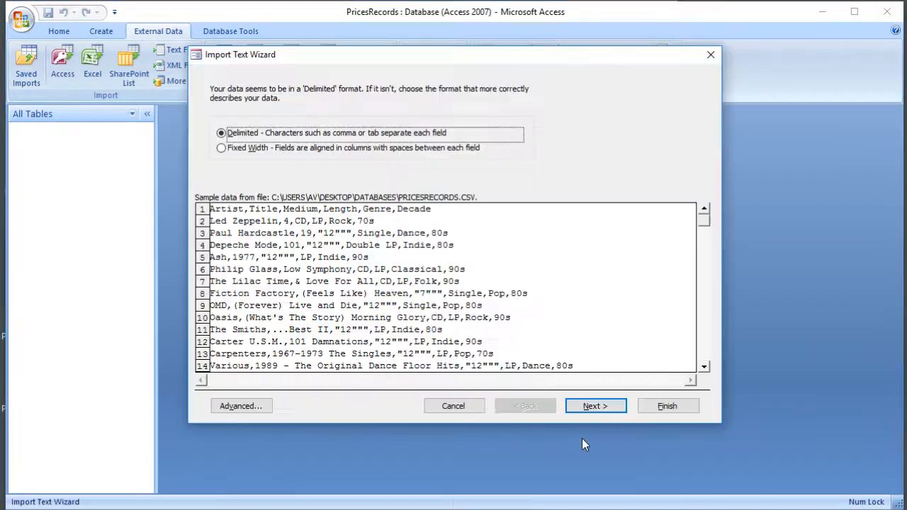
mouse_move(487, 357)
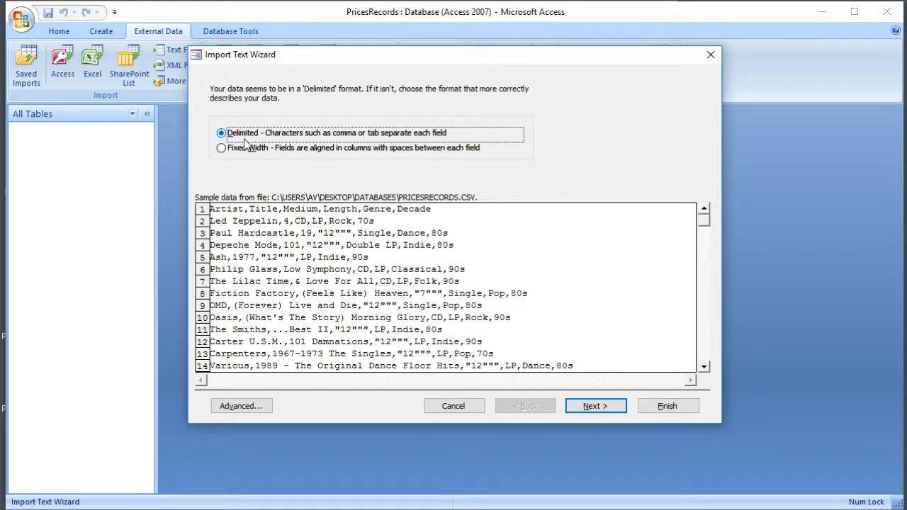
mouse_move(243, 153)
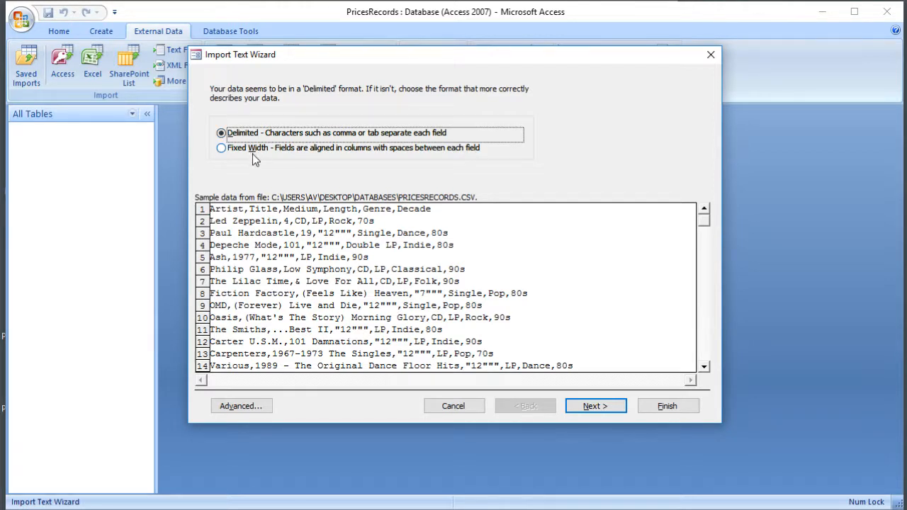
mouse_move(262, 352)
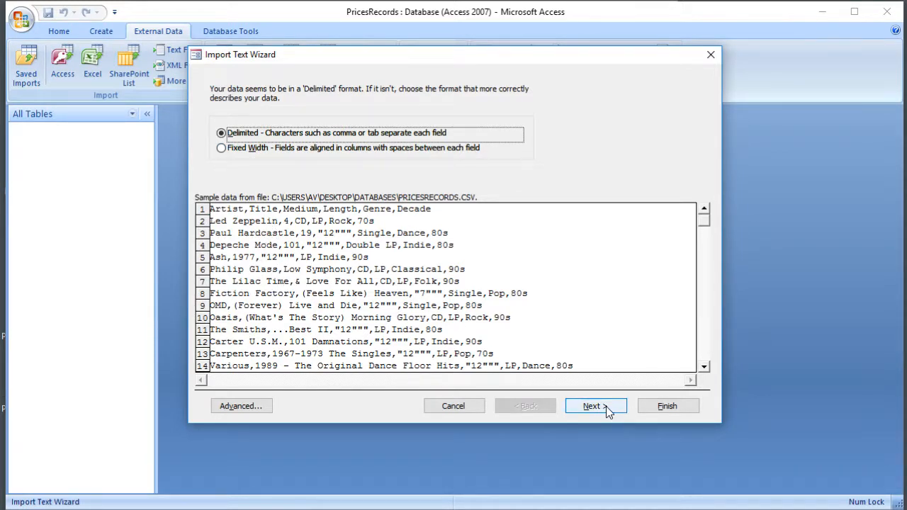
- Advance to the delimiter page and choose Comma as the field separator
click(594, 405)
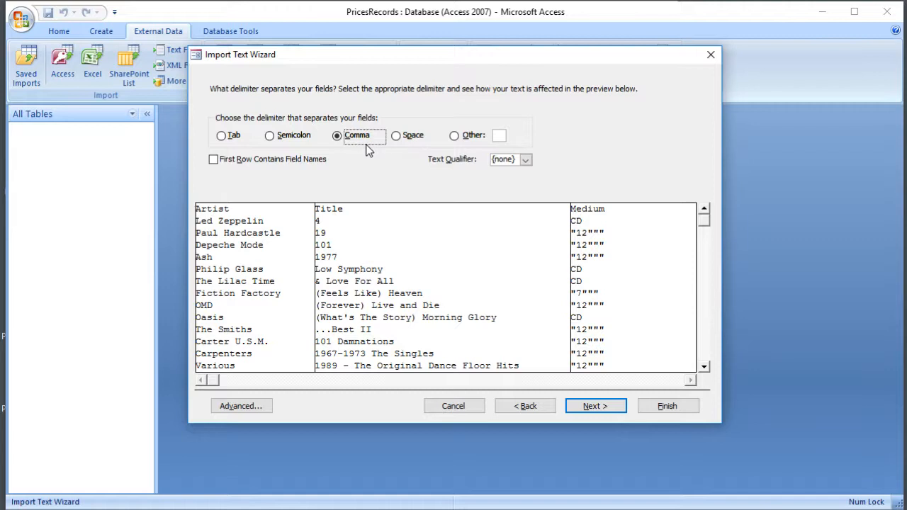
click(222, 135)
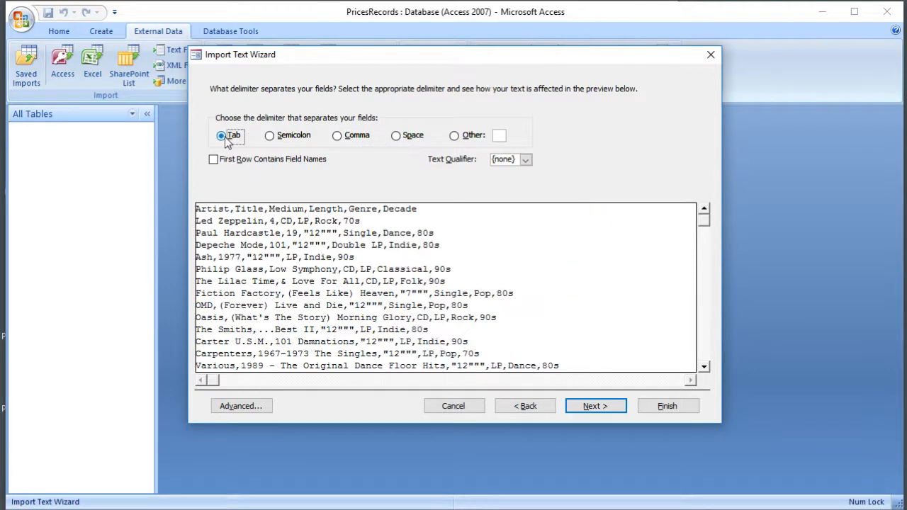
mouse_move(464, 241)
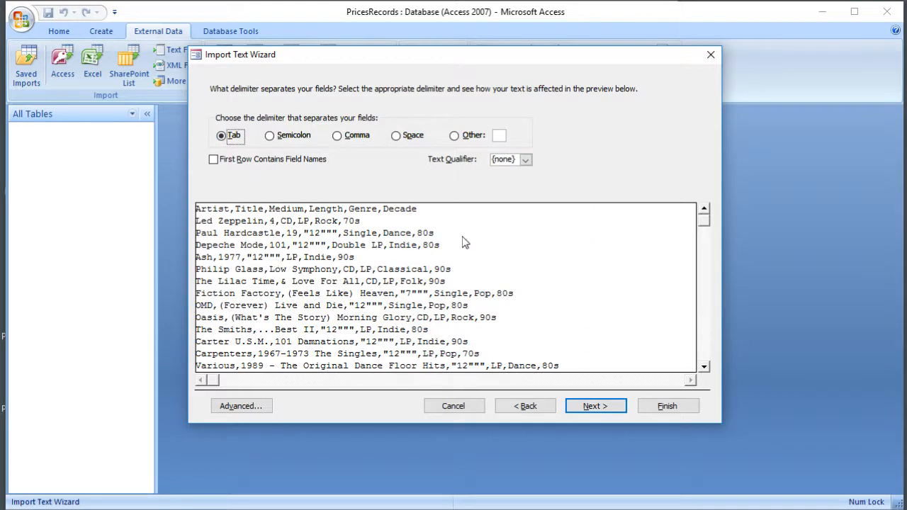
mouse_move(338, 136)
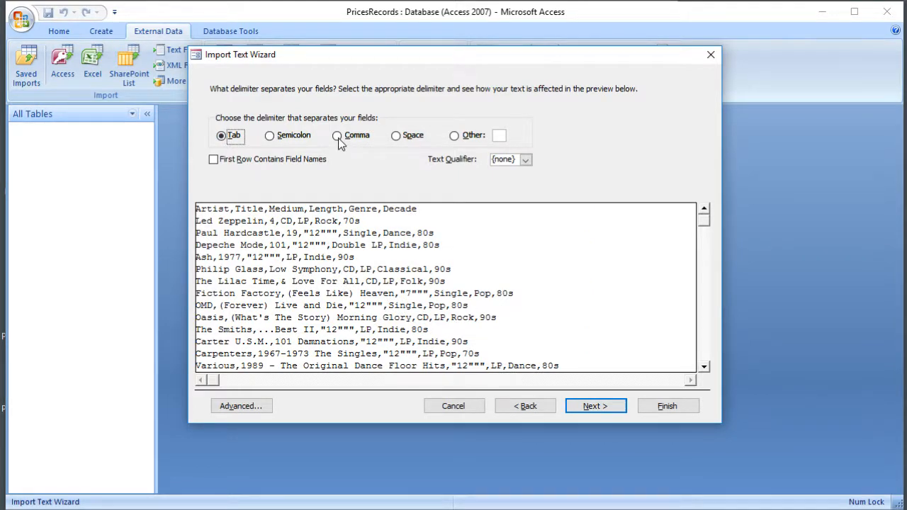
click(337, 135)
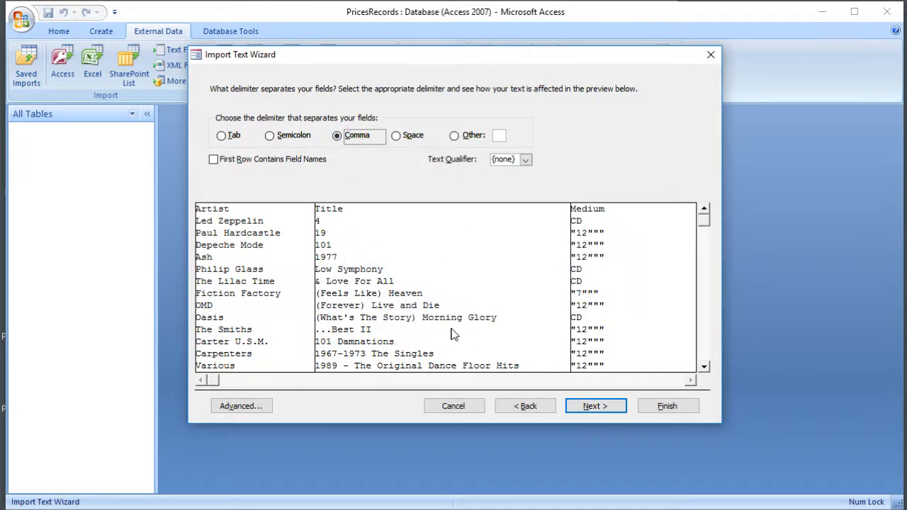
mouse_move(386, 287)
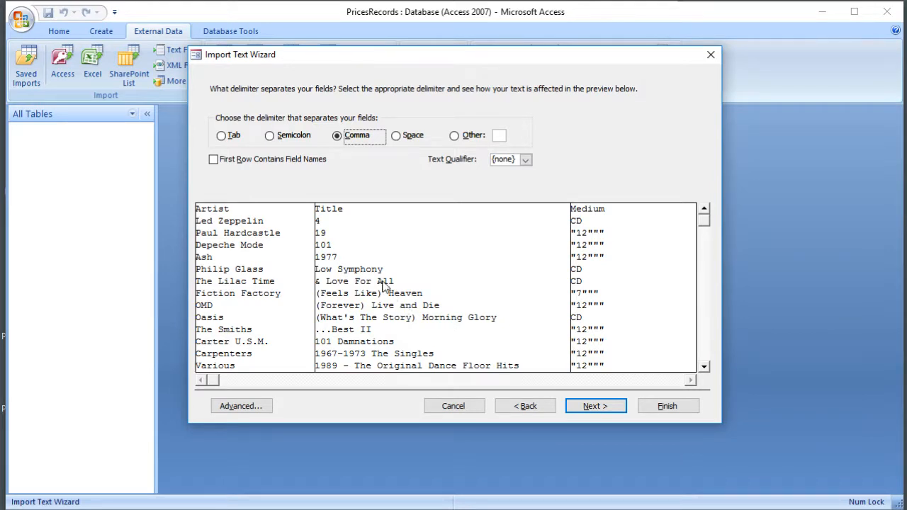
mouse_move(534, 210)
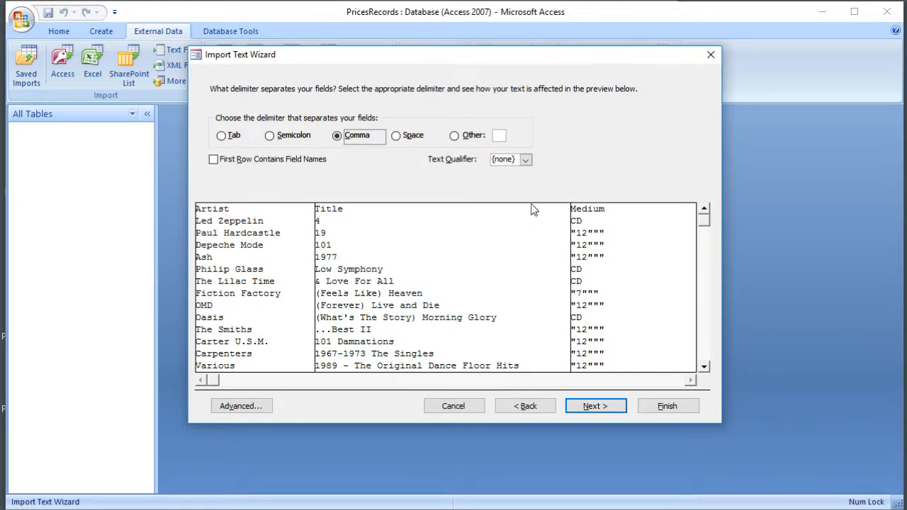
mouse_move(290, 214)
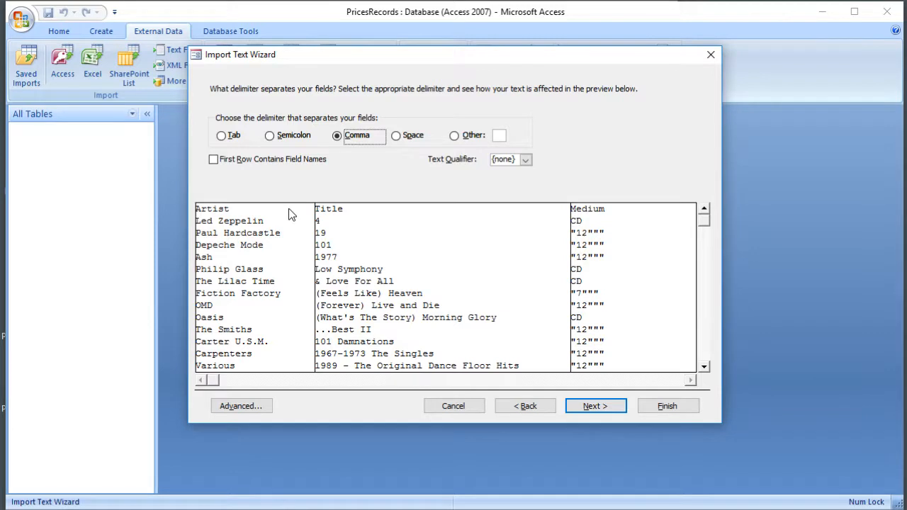
mouse_move(248, 216)
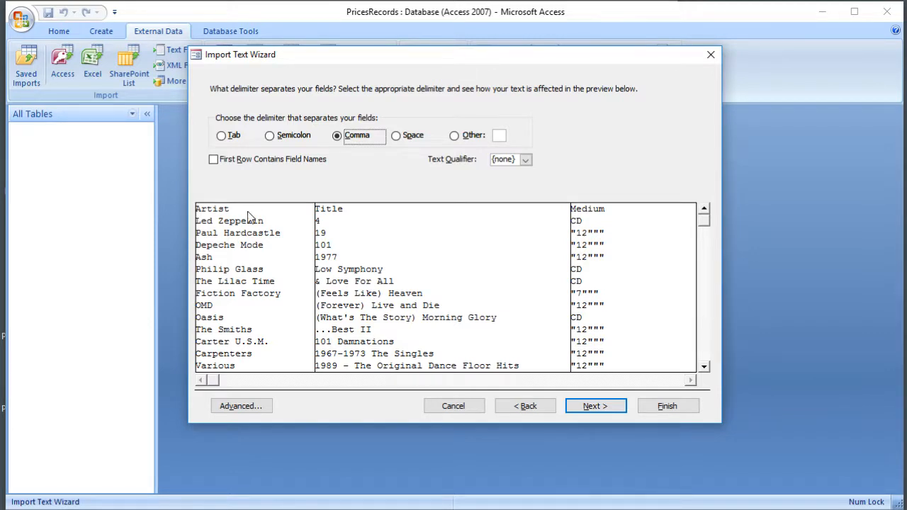
mouse_move(565, 220)
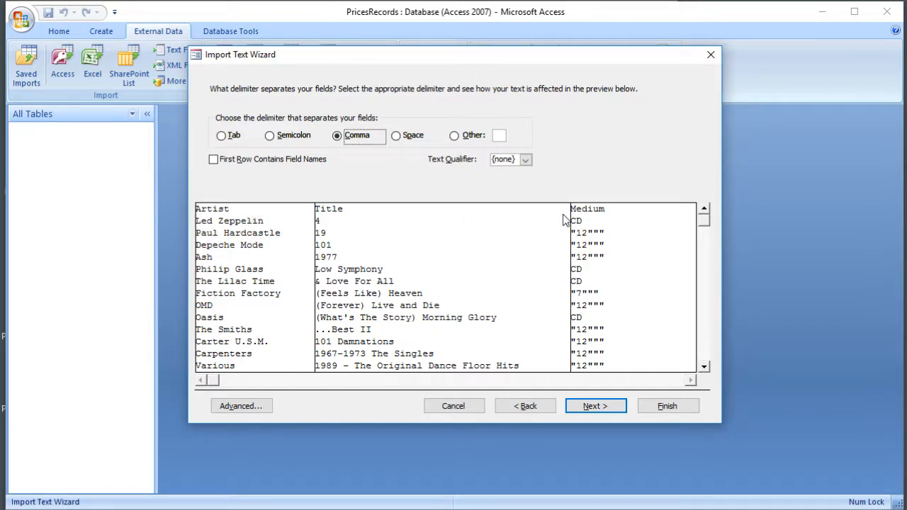
mouse_move(557, 221)
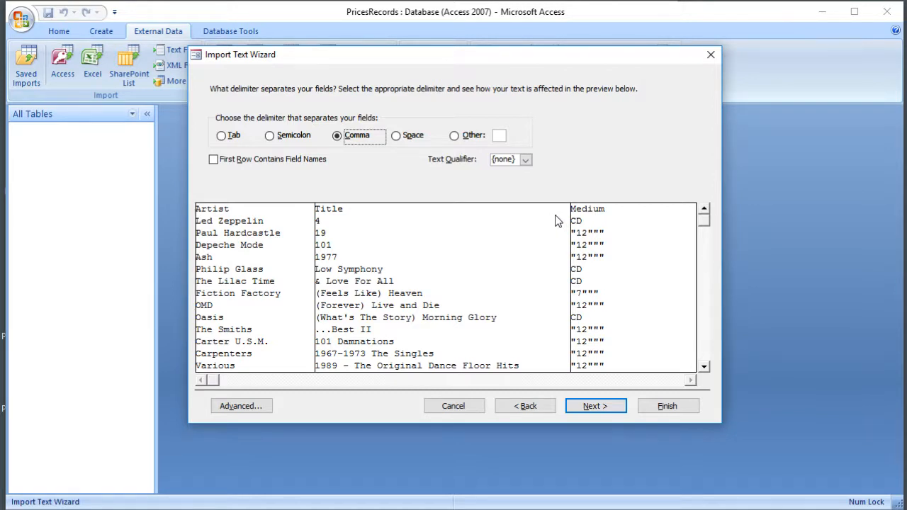
mouse_move(230, 164)
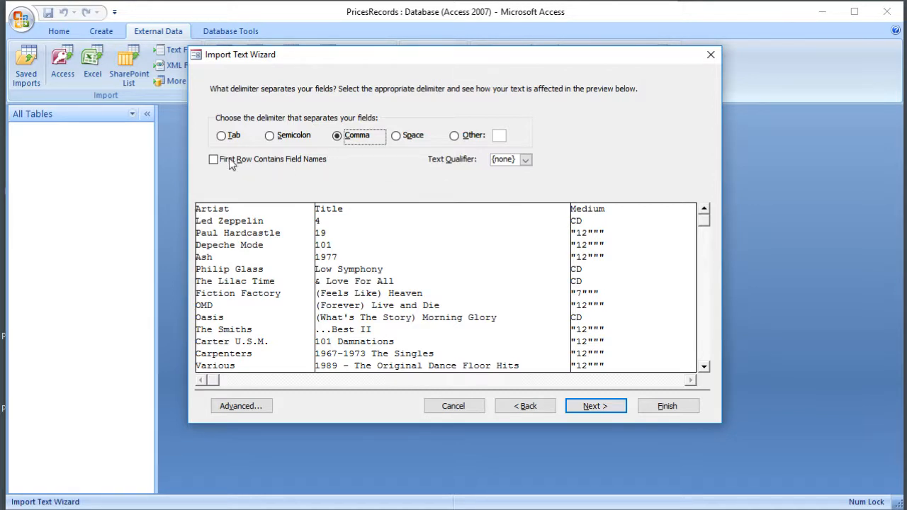
- Use the first row as field names, dismiss the notice, and set the double-quote text qualifier
click(213, 159)
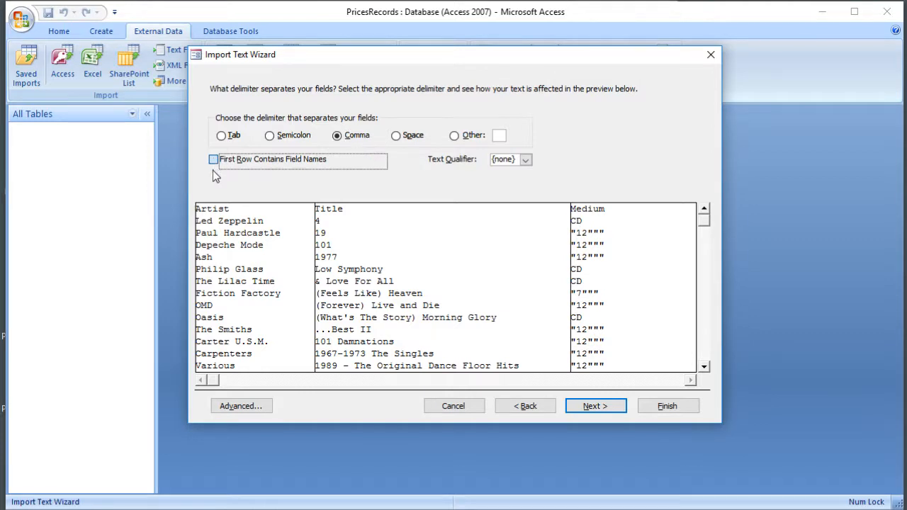
mouse_move(218, 179)
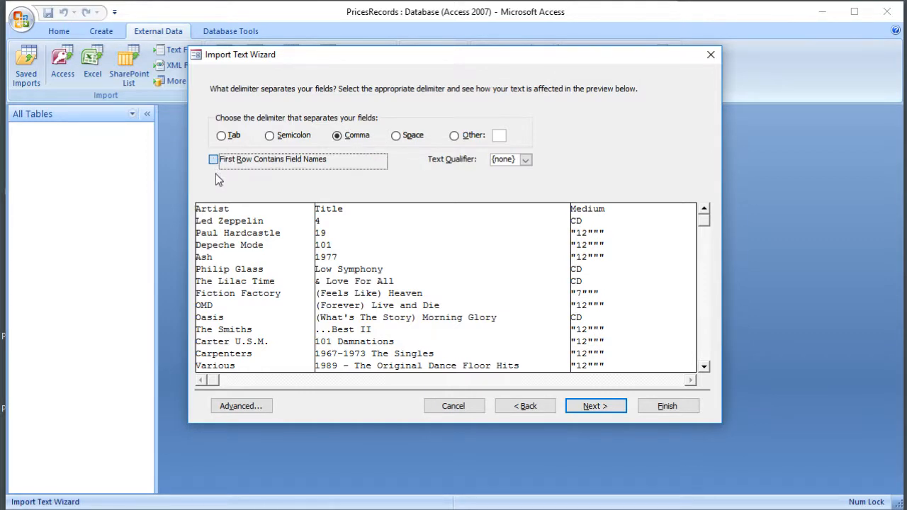
click(213, 158)
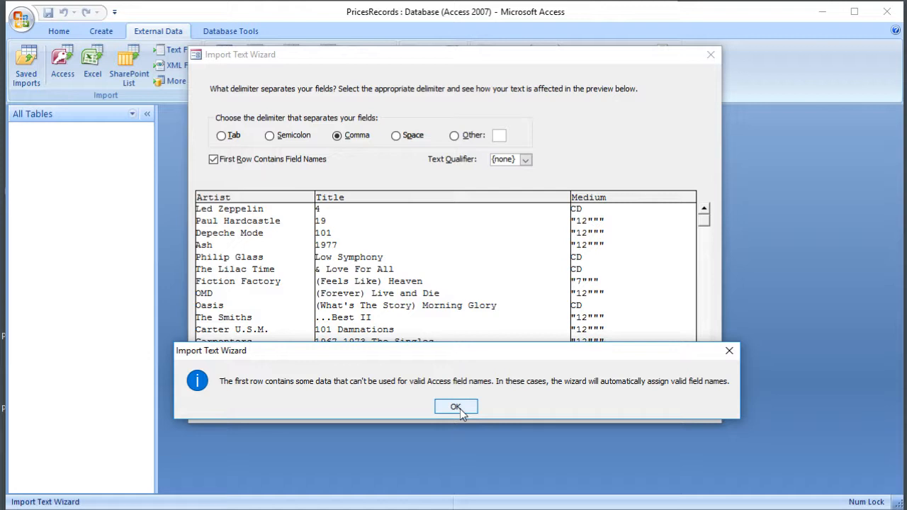
click(456, 406)
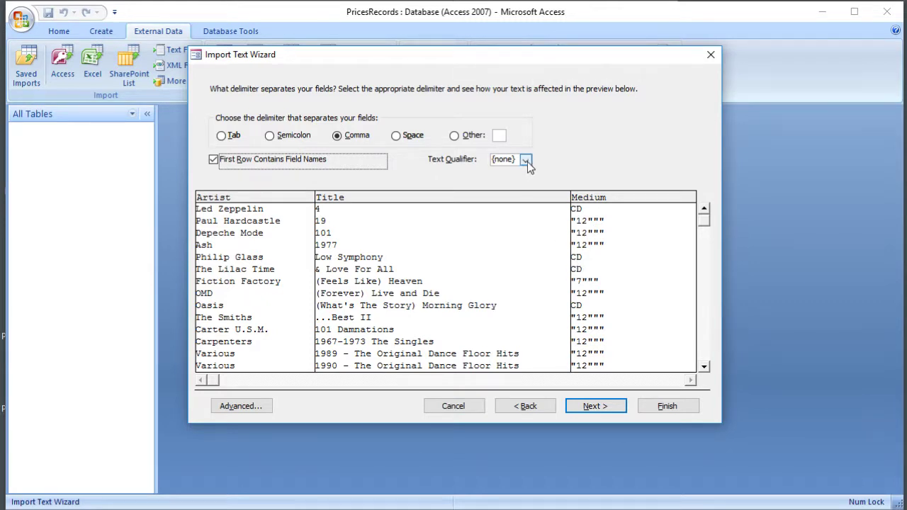
click(525, 159)
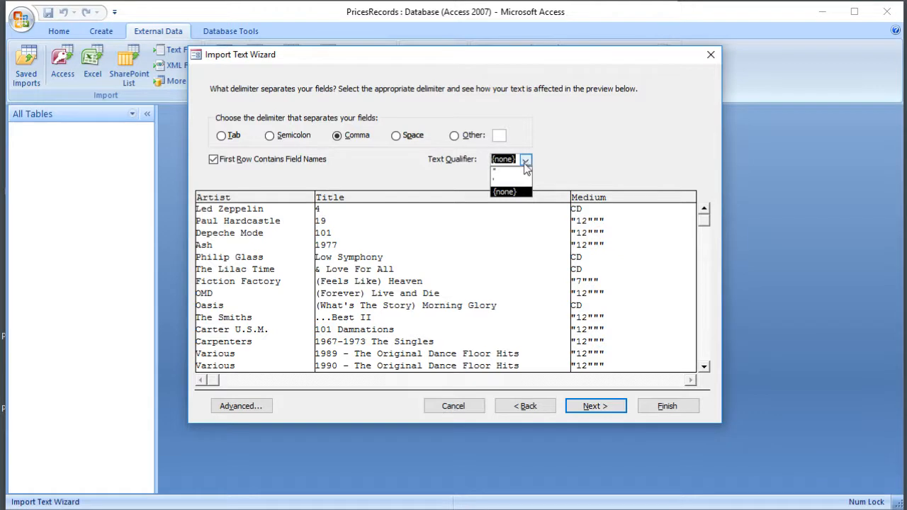
mouse_move(466, 168)
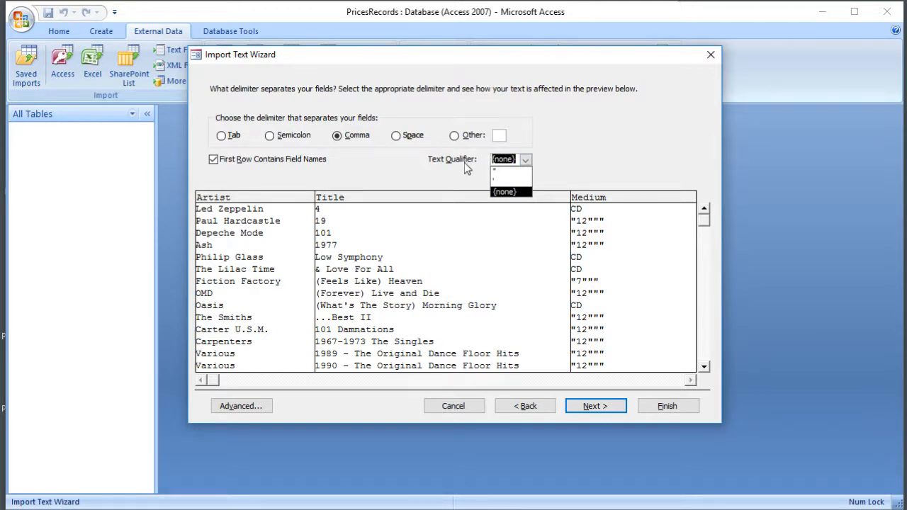
mouse_move(593, 229)
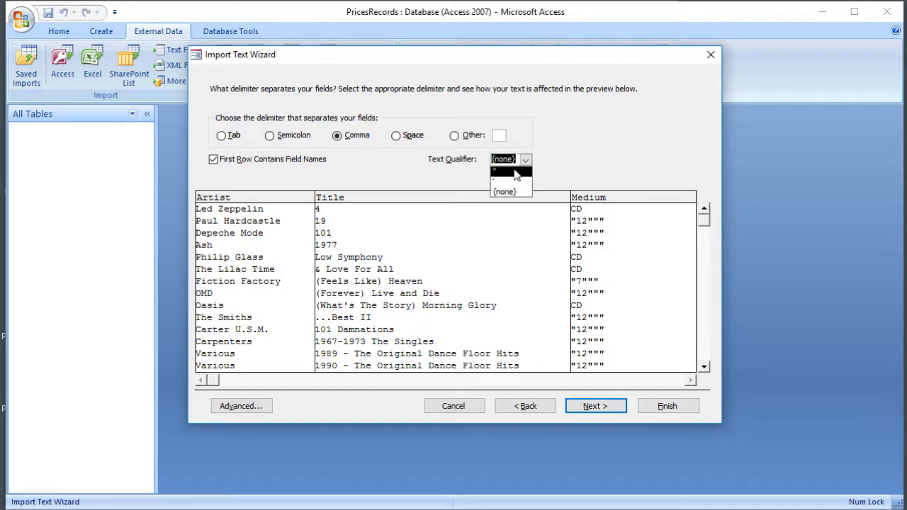
click(504, 182)
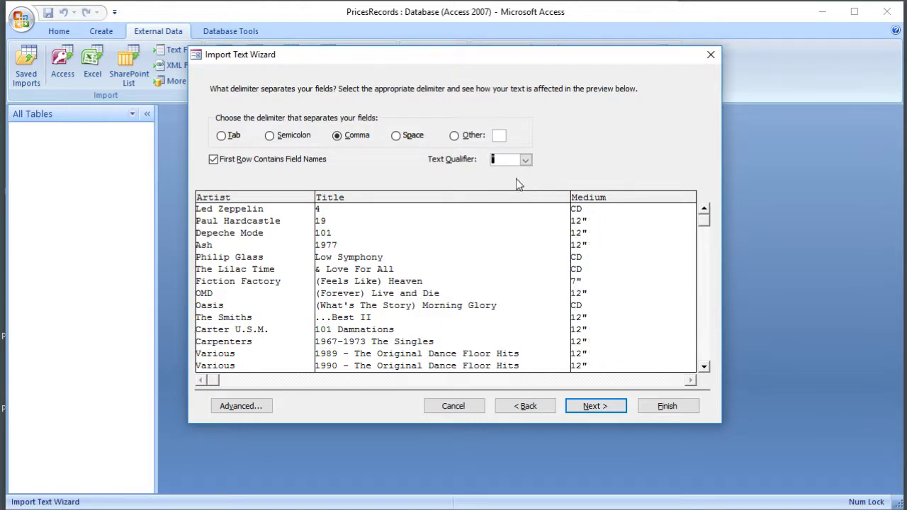
mouse_move(591, 347)
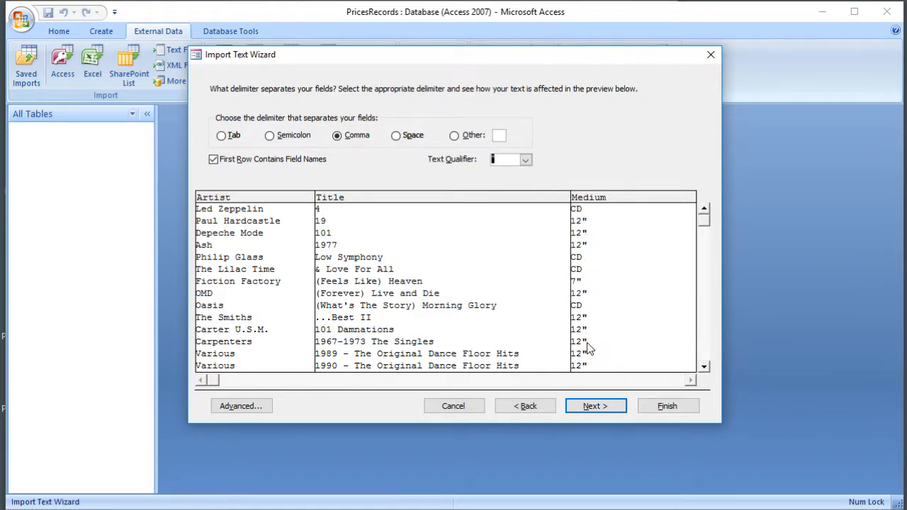
mouse_move(501, 177)
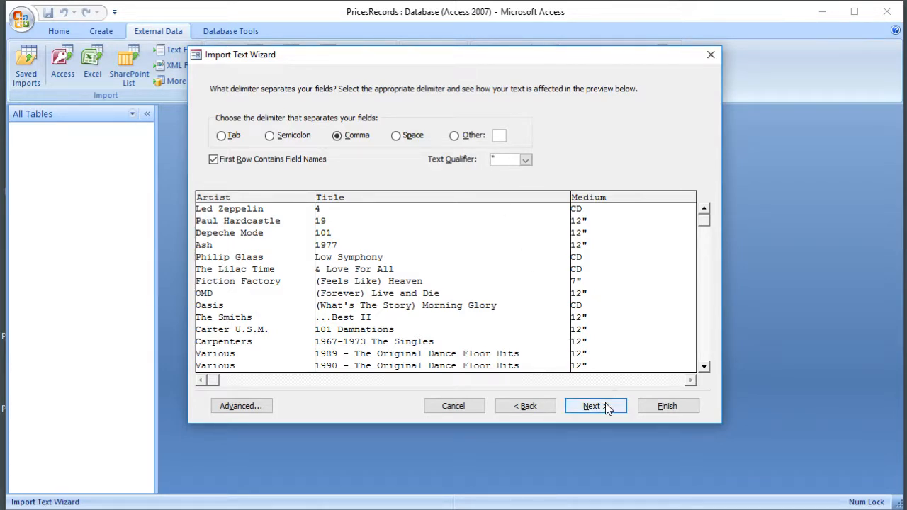
mouse_move(706, 224)
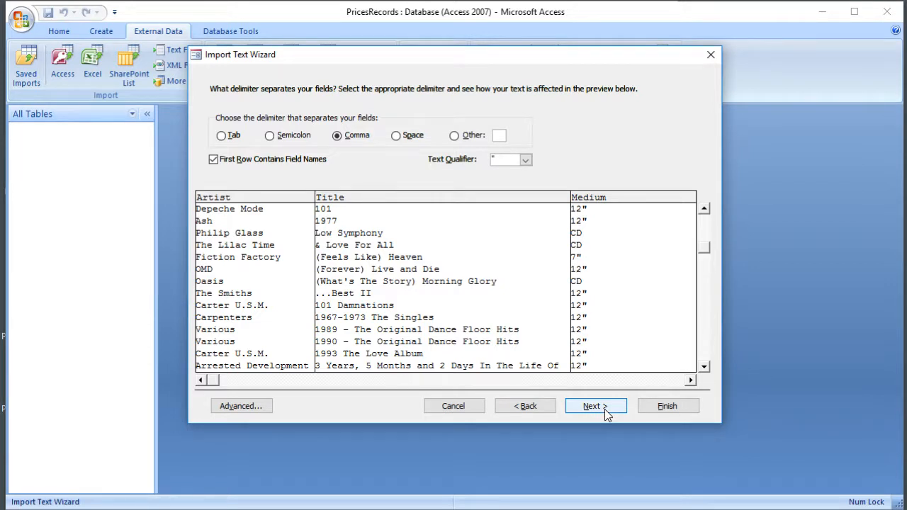
- Advance to the field options page, where Artist is Text and not indexed
click(594, 406)
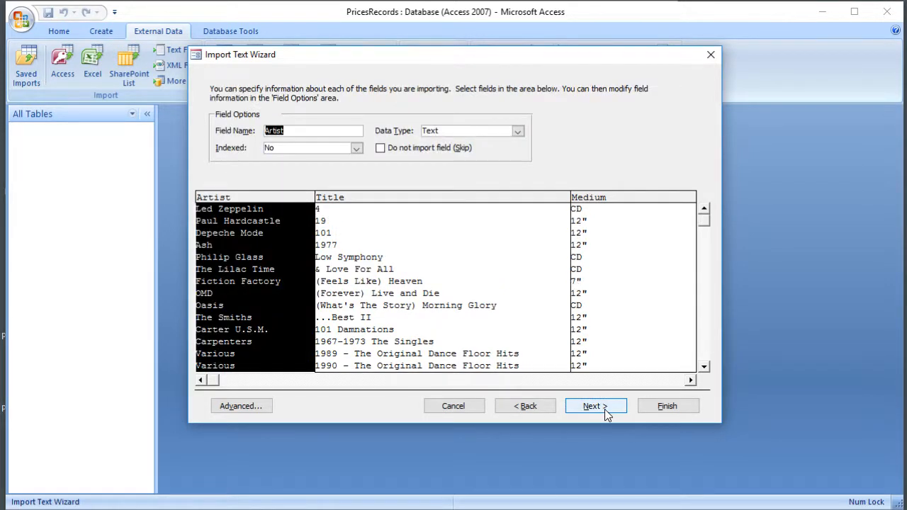
mouse_move(381, 206)
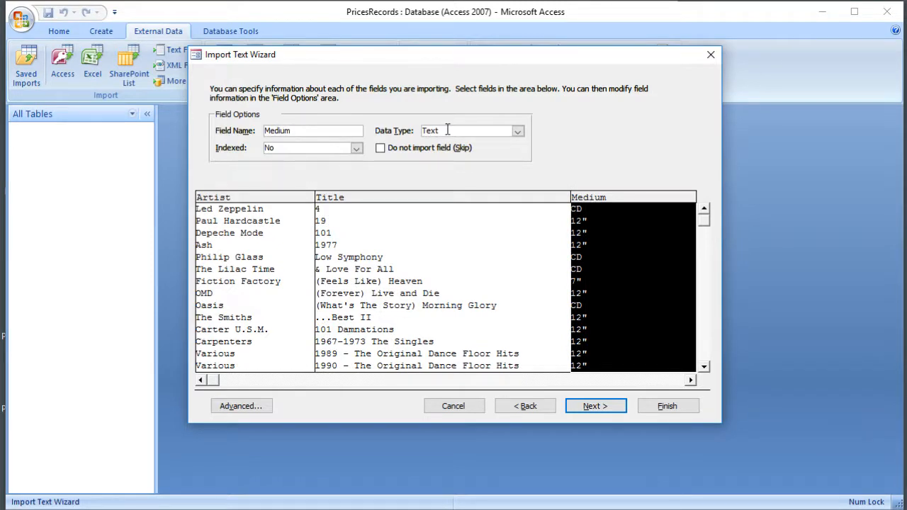
mouse_move(381, 155)
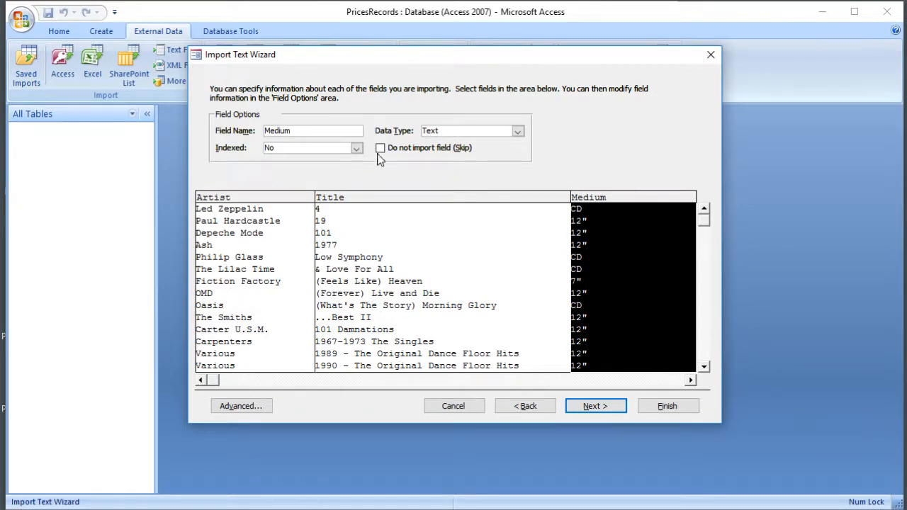
mouse_move(476, 165)
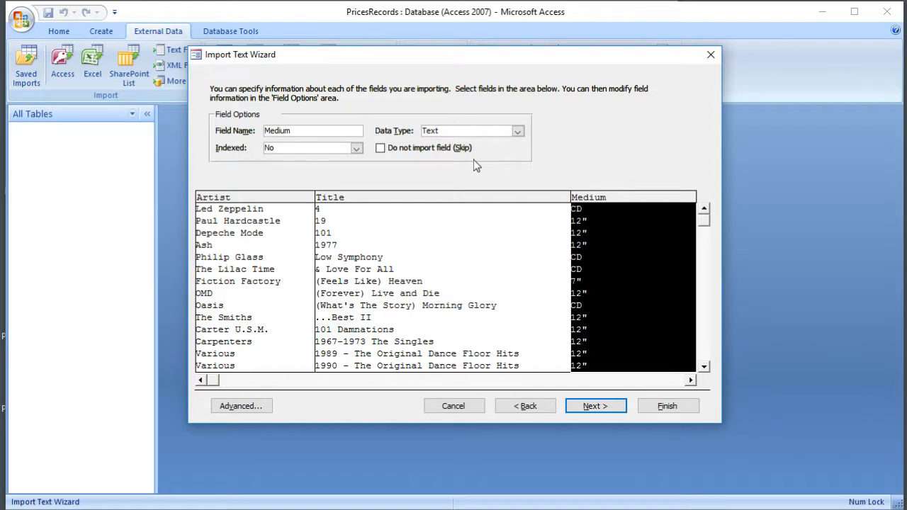
mouse_move(442, 161)
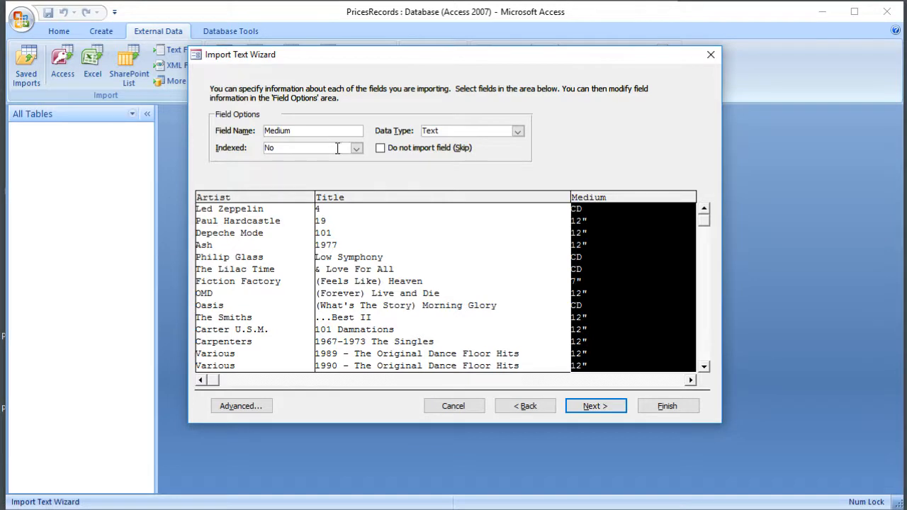
mouse_move(358, 215)
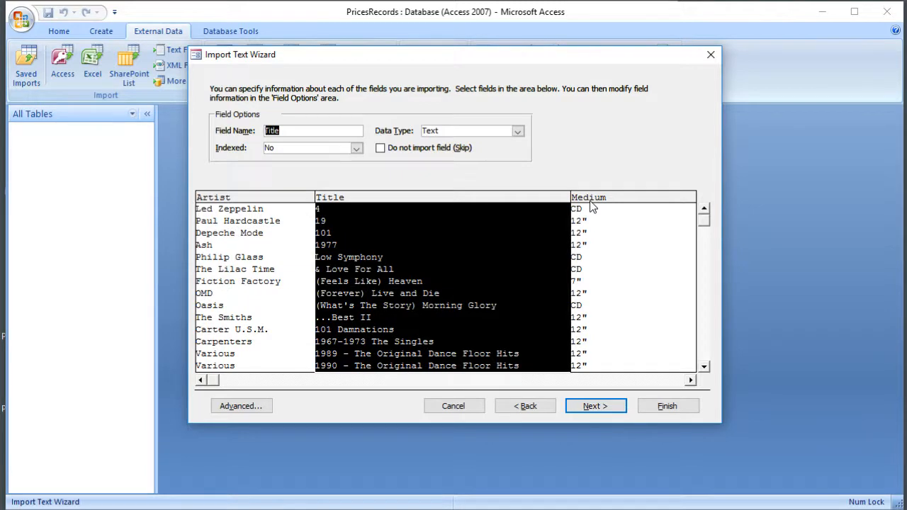
mouse_move(595, 405)
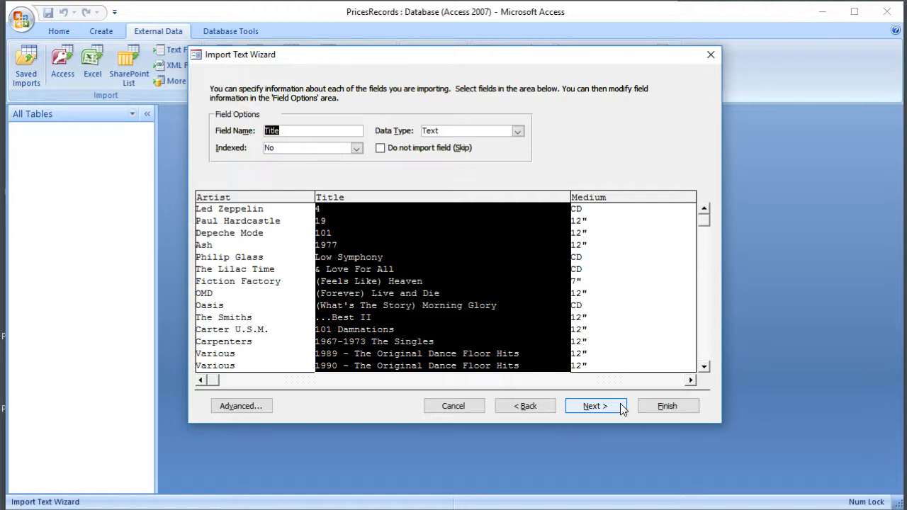
- Advance to the primary key page and select No primary key
click(594, 406)
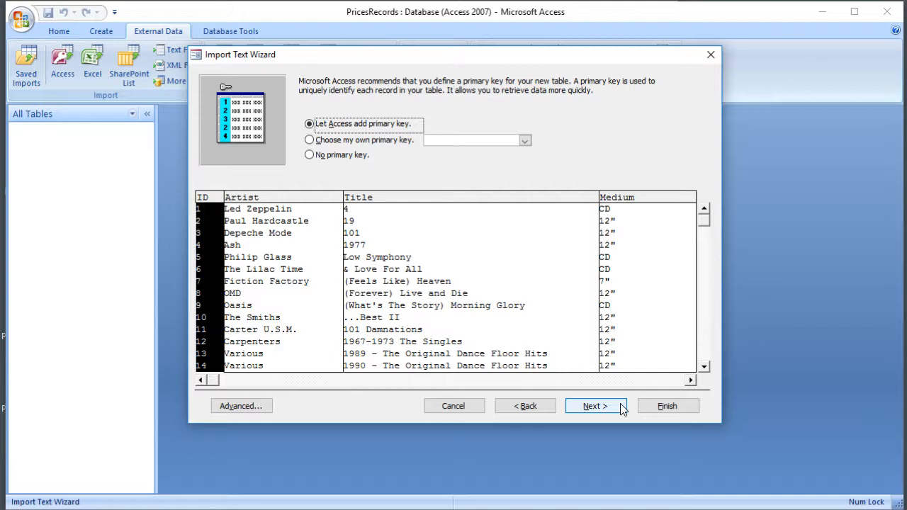
mouse_move(476, 272)
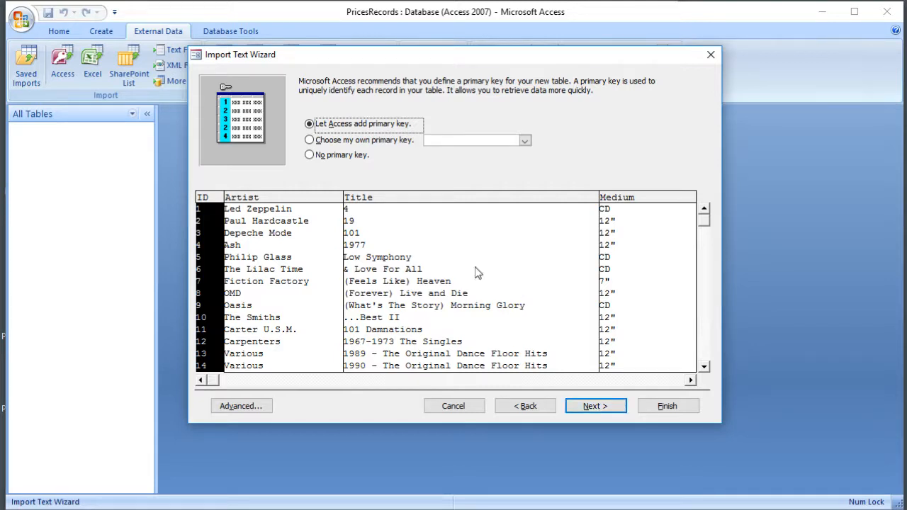
mouse_move(254, 370)
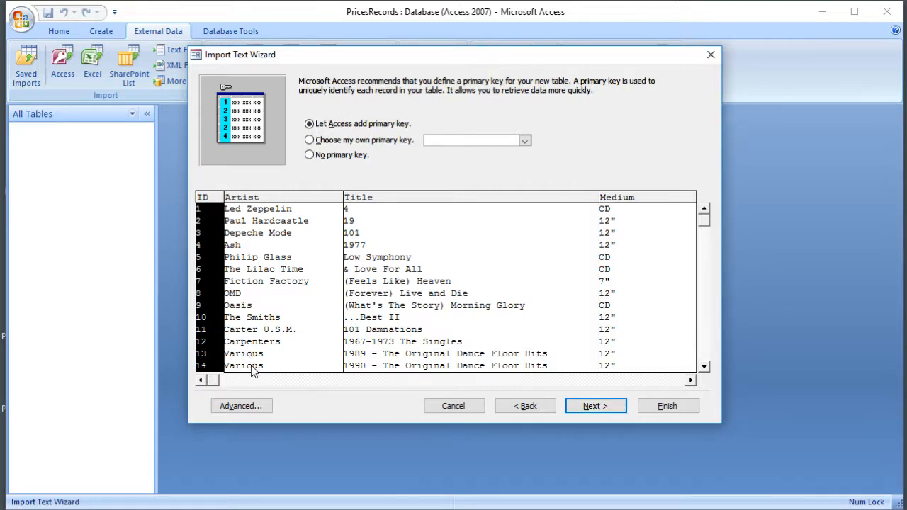
mouse_move(378, 250)
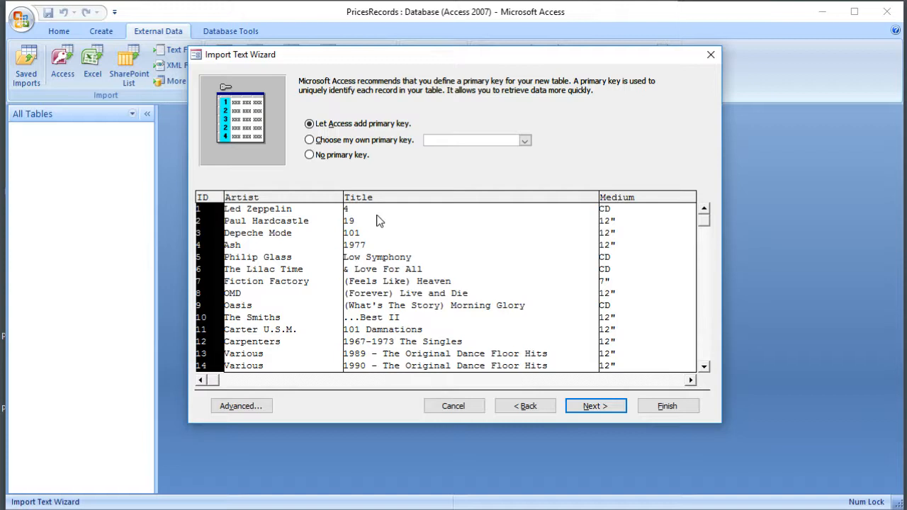
mouse_move(627, 212)
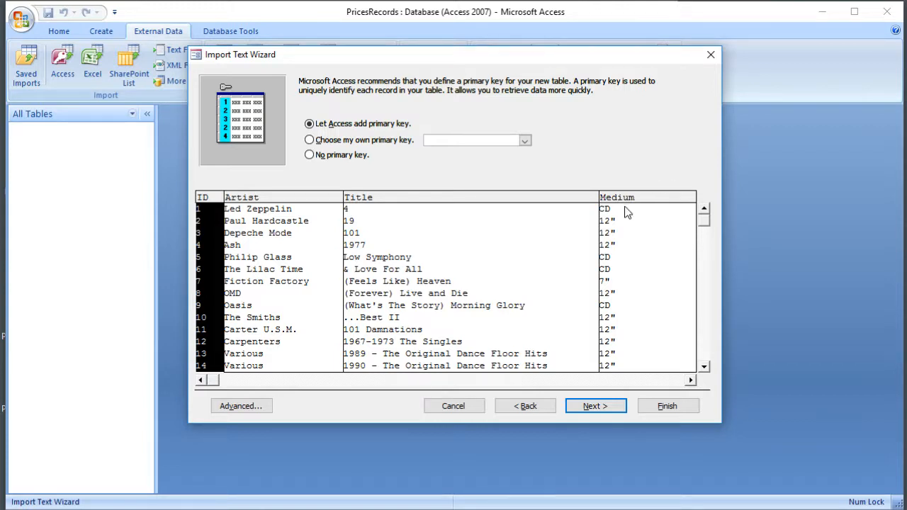
mouse_move(578, 202)
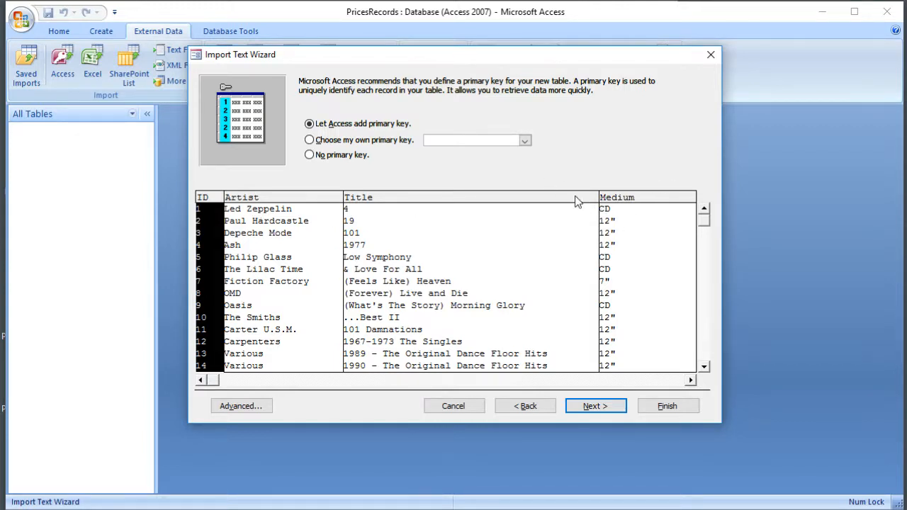
click(309, 139)
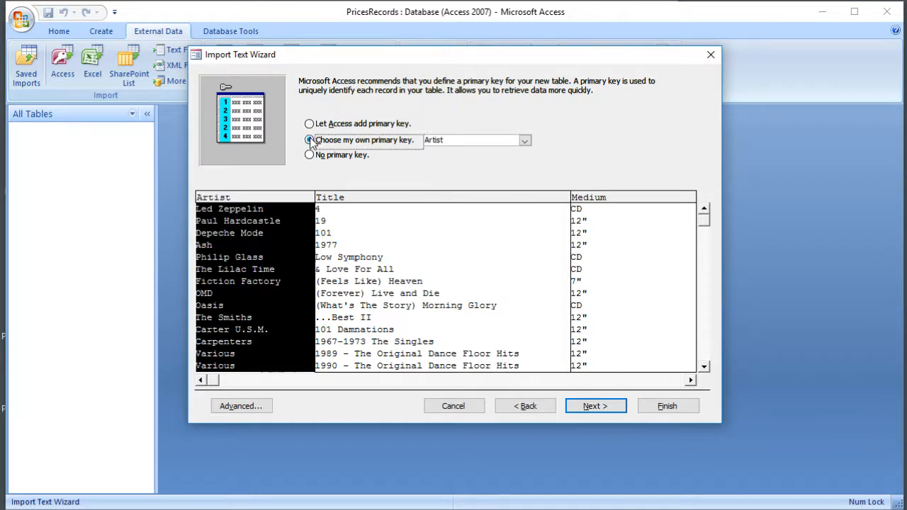
click(524, 140)
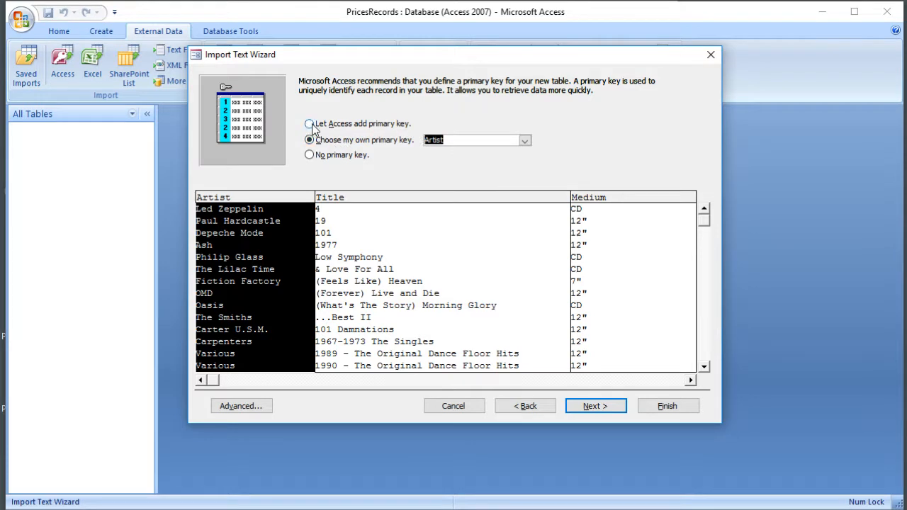
click(310, 124)
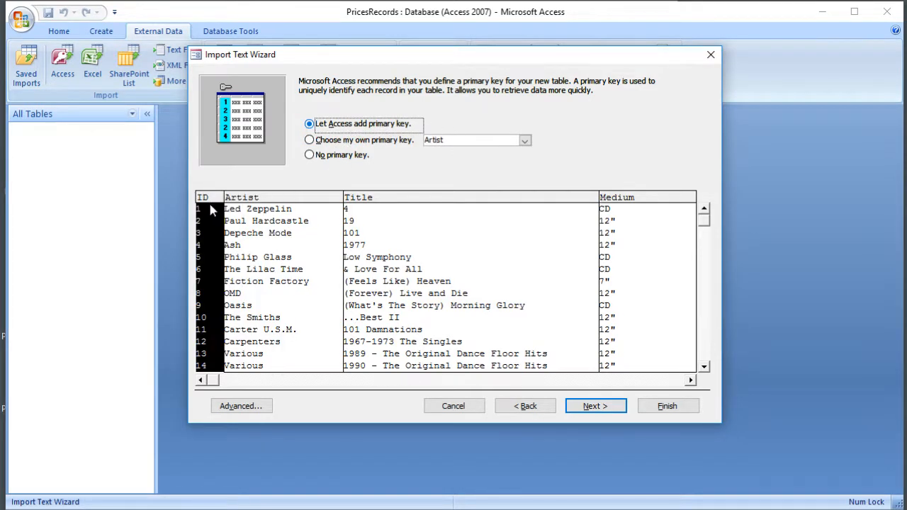
mouse_move(220, 370)
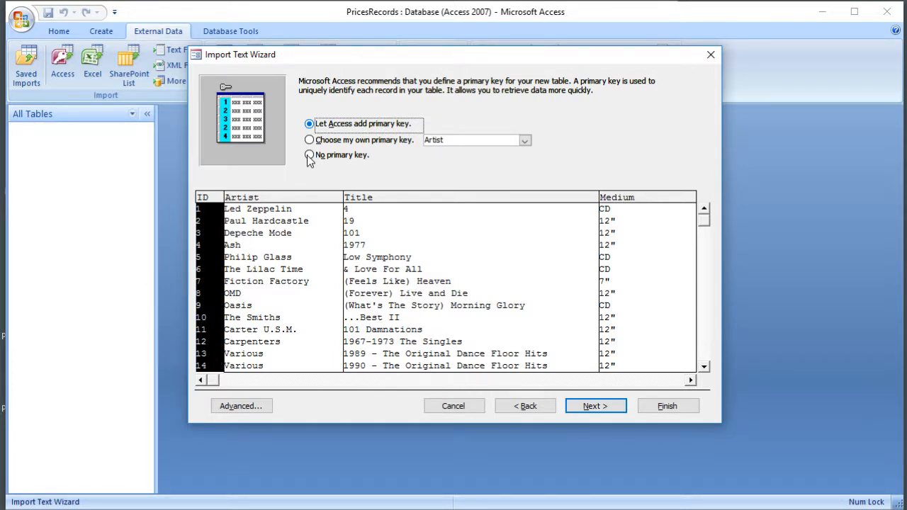
click(309, 155)
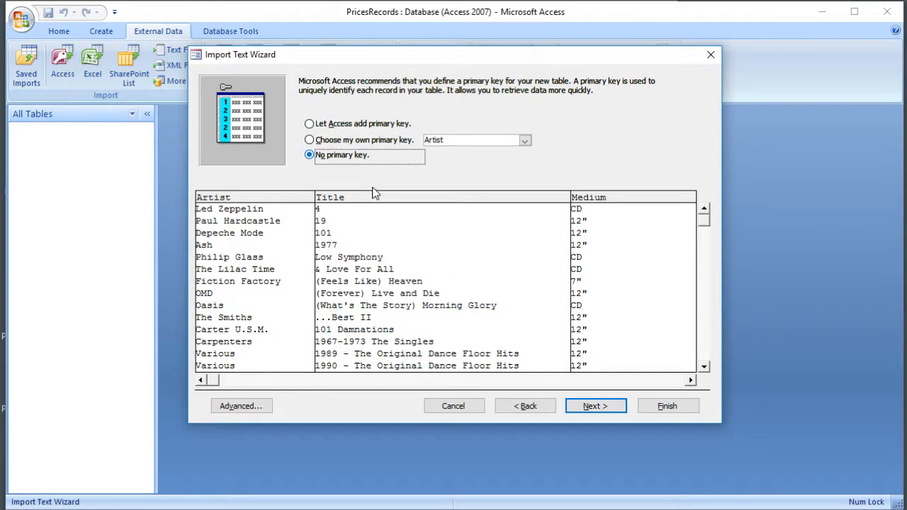
mouse_move(595, 406)
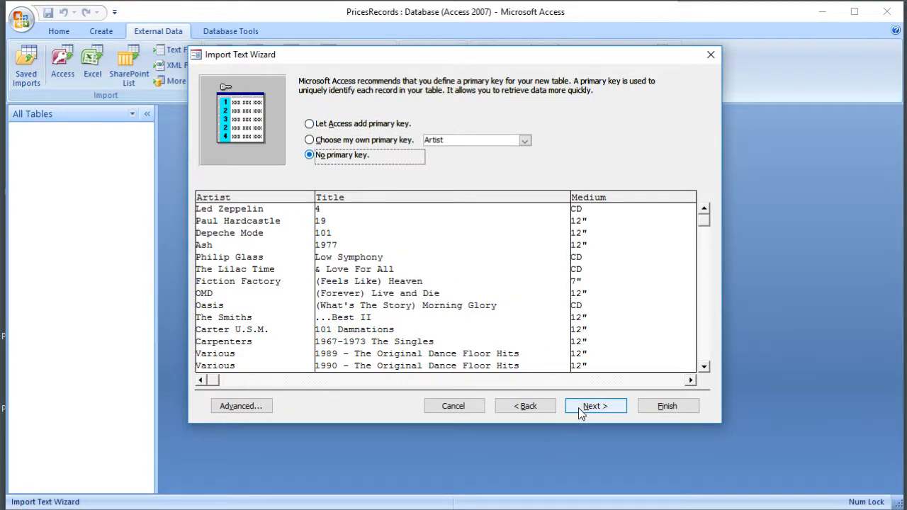
- Advance to the final page and enter tbl_records as the Import to Table name
click(594, 405)
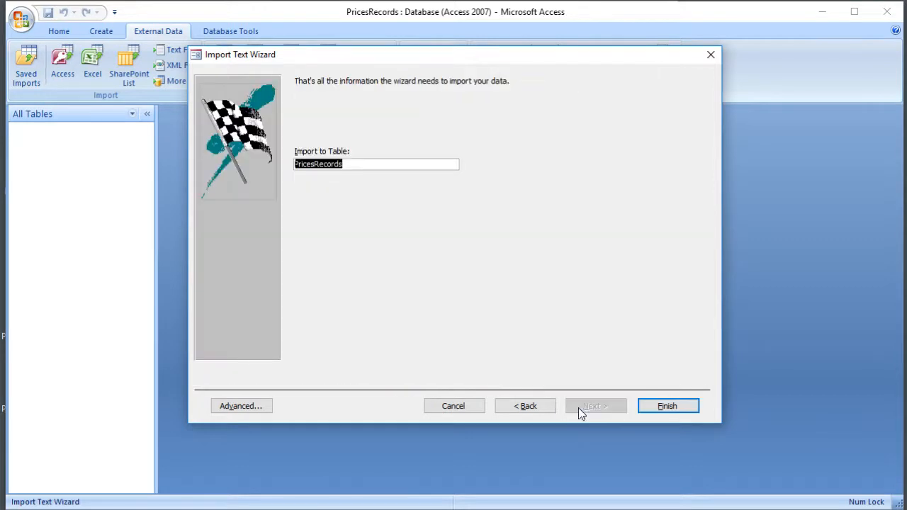
mouse_move(581, 408)
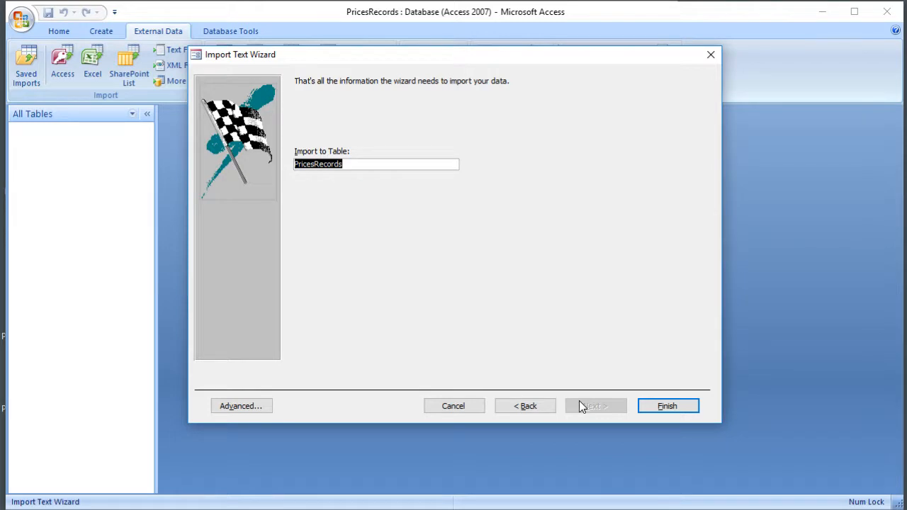
text(tb)
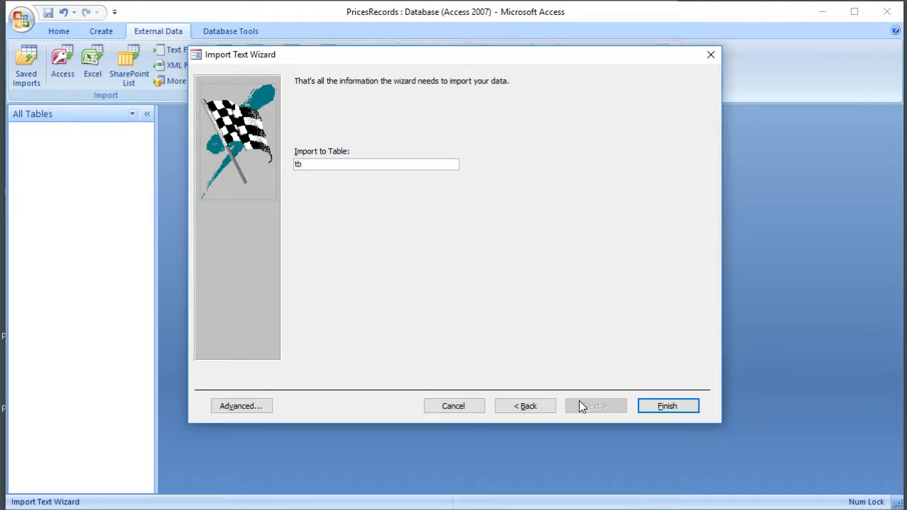
text(l)
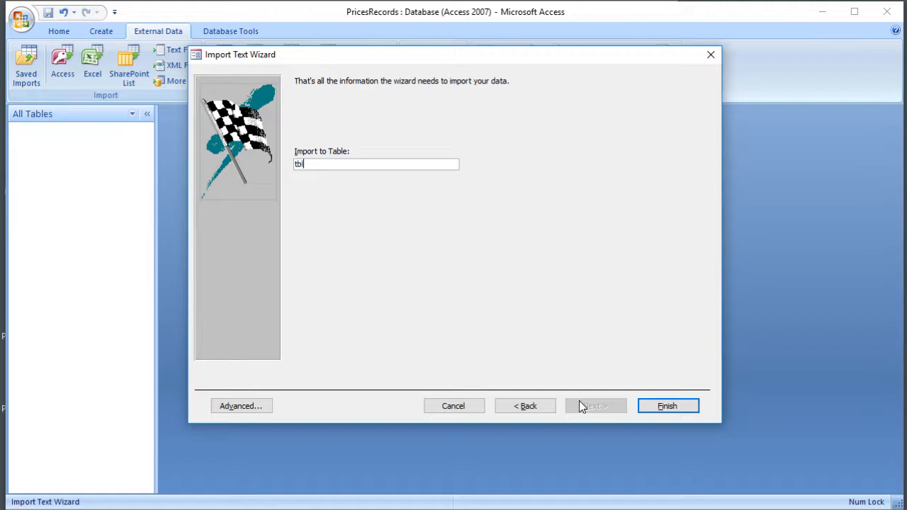
text(_)
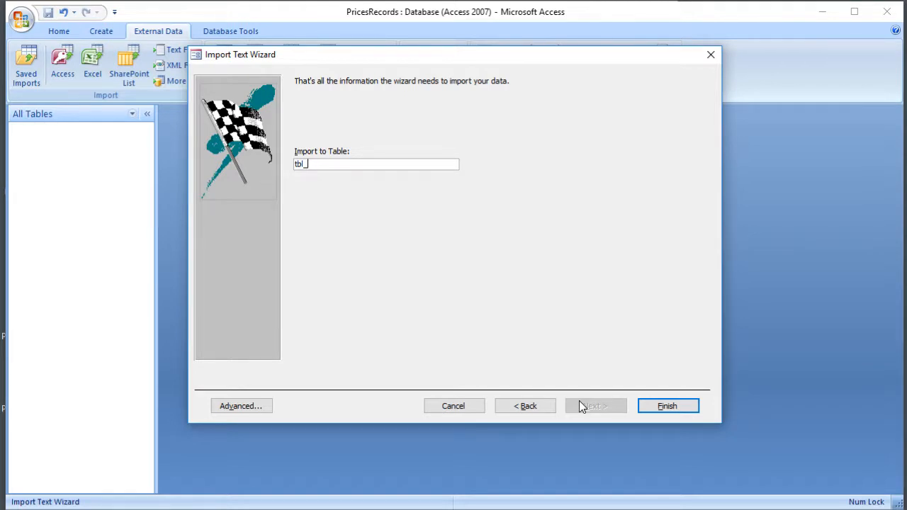
text(reco)
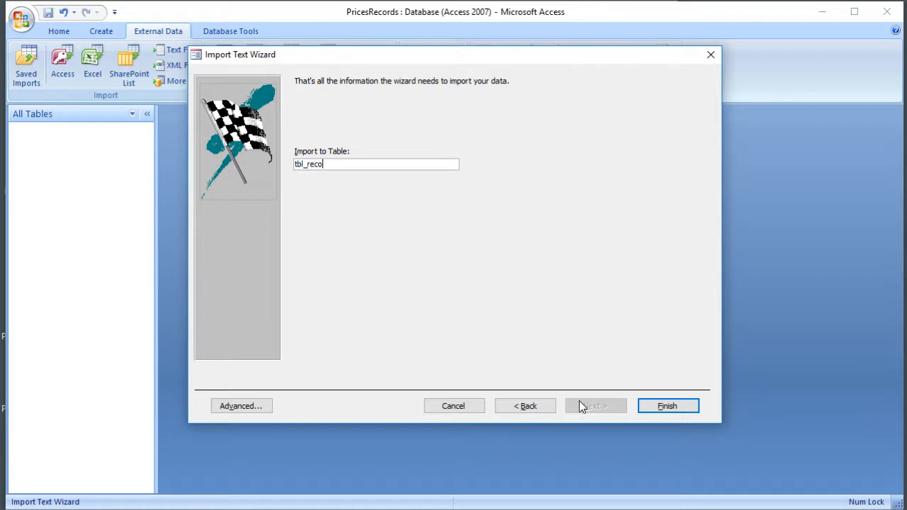
text(rds)
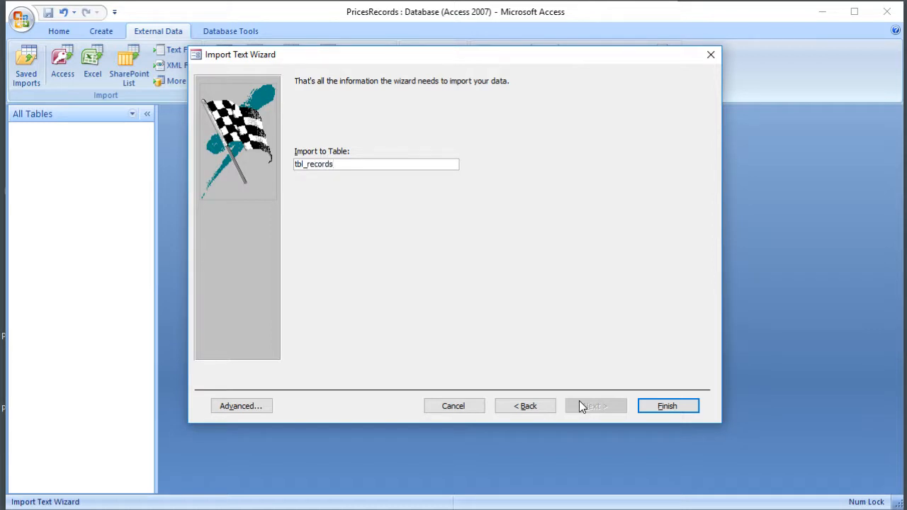
mouse_move(667, 406)
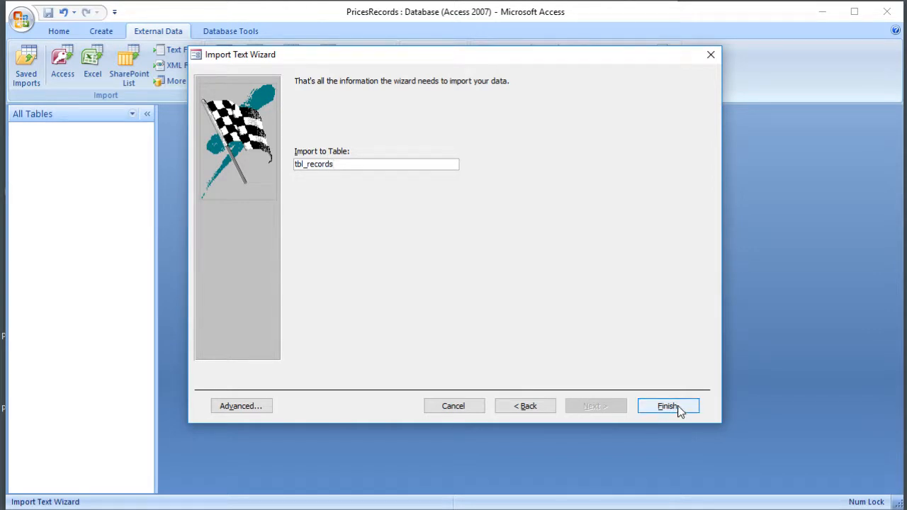
- Complete the import of PricesRecords.csv into tbl_records with Finish
click(667, 405)
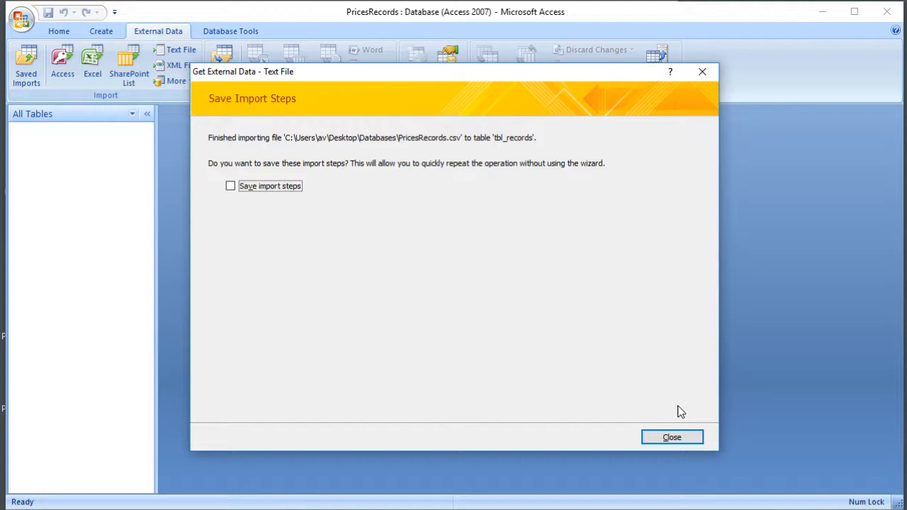
mouse_move(672, 437)
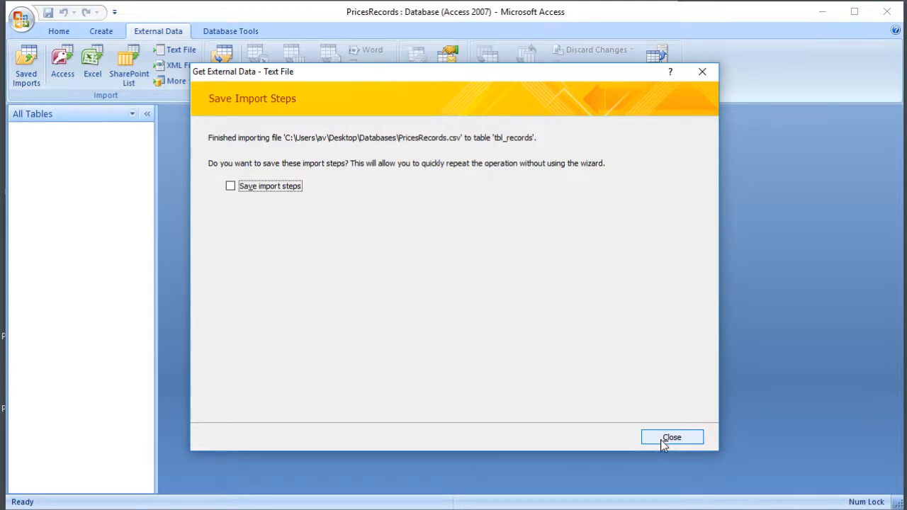
- Close the import summary without saving steps and open tbl_records in Datasheet View
click(671, 437)
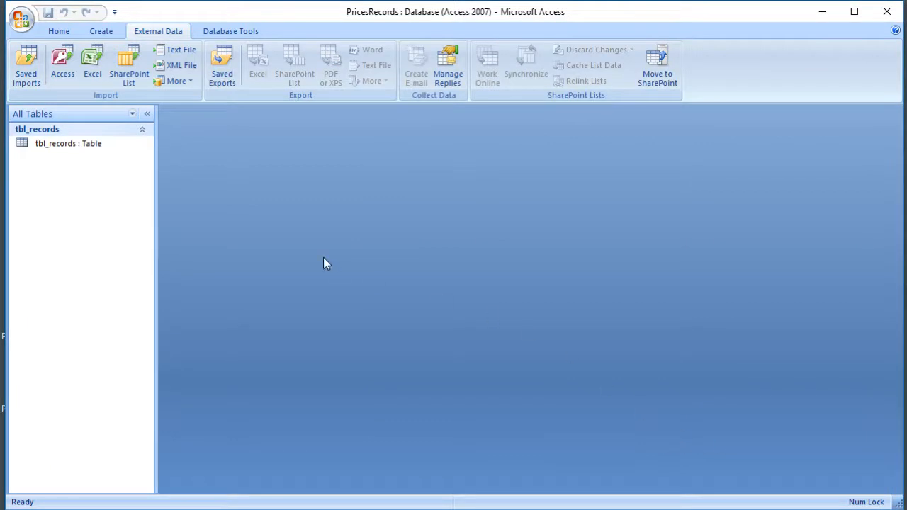
click(68, 143)
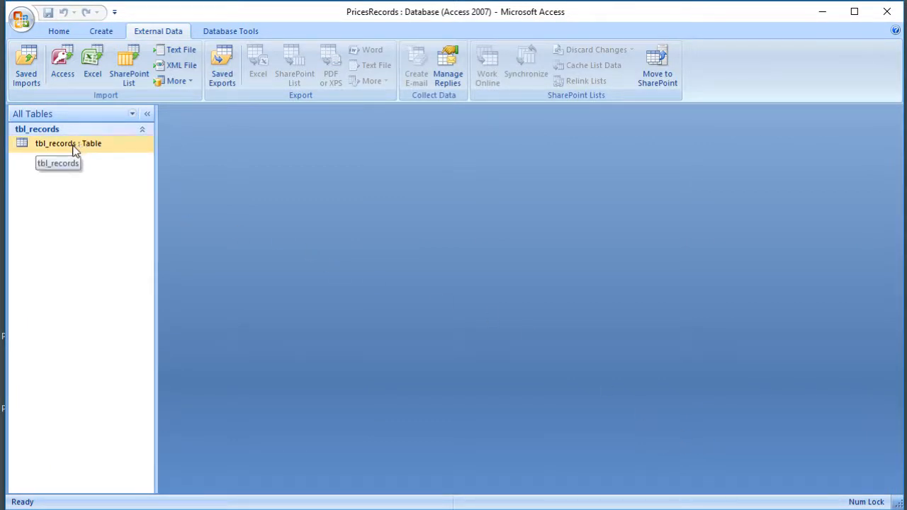
double_click(68, 143)
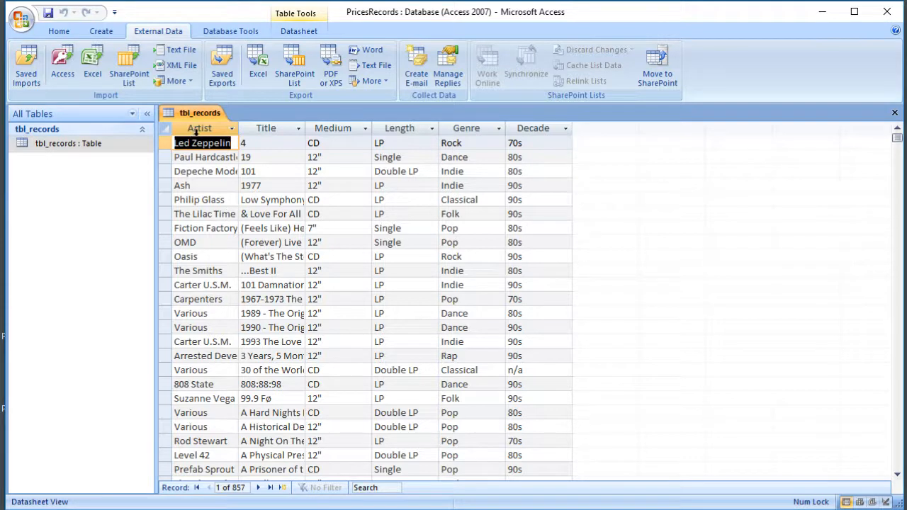
mouse_move(557, 137)
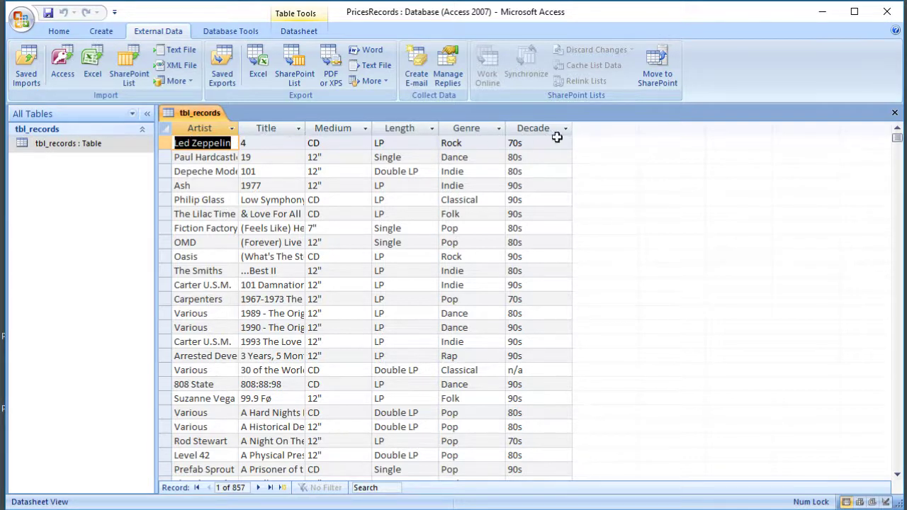
mouse_move(536, 154)
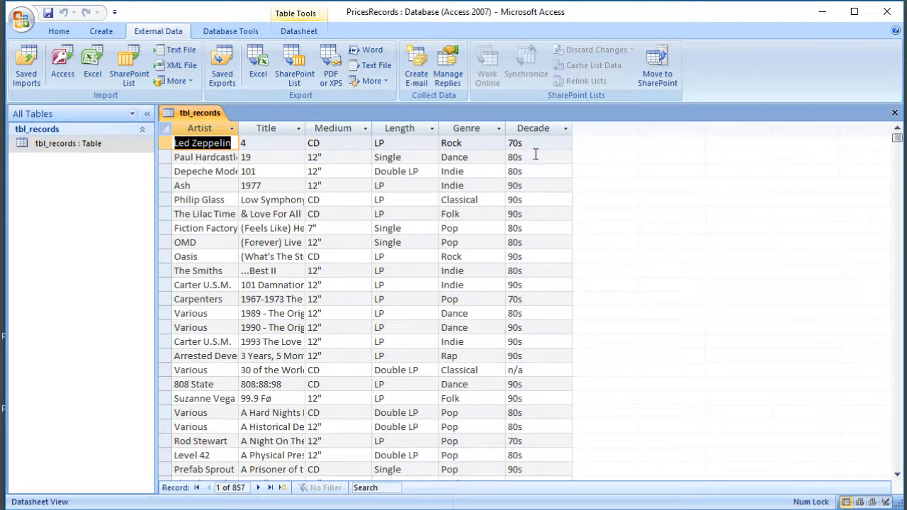